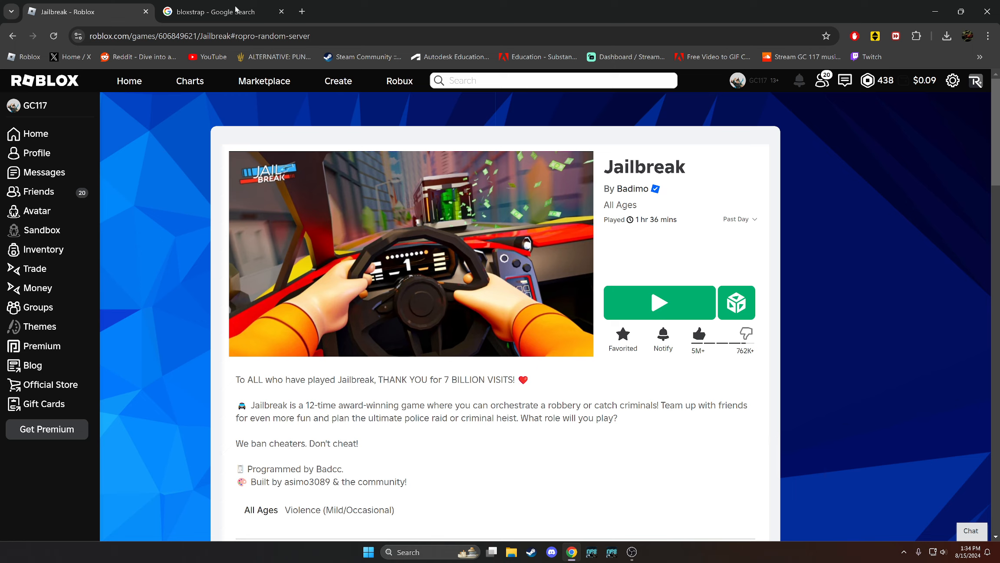
{"action": "mouse_move", "coordinate": [222, 11]}
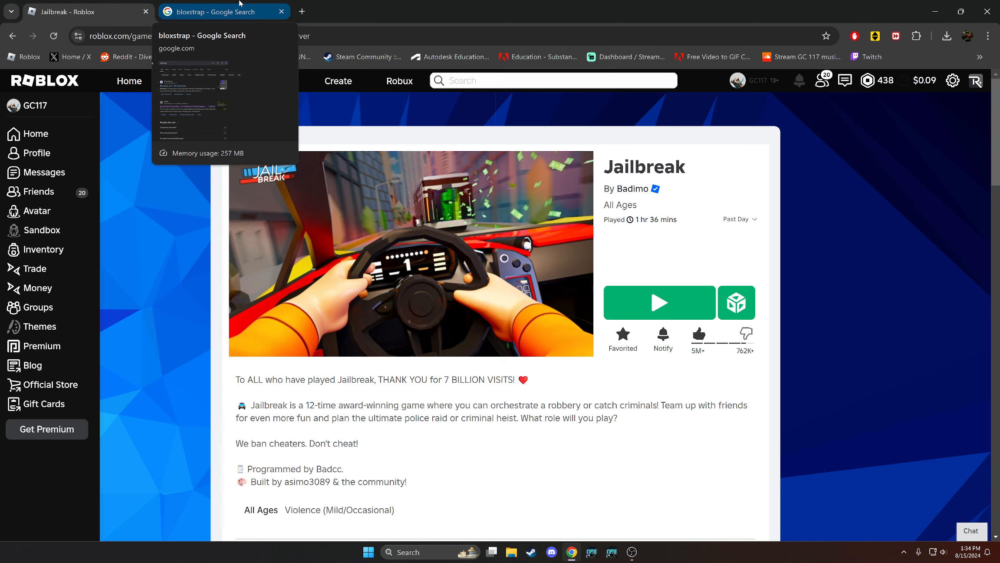
Review the Google results listing sites that offer Bloxstrap downloads
{"action": "left_click", "coordinate": [217, 11]}
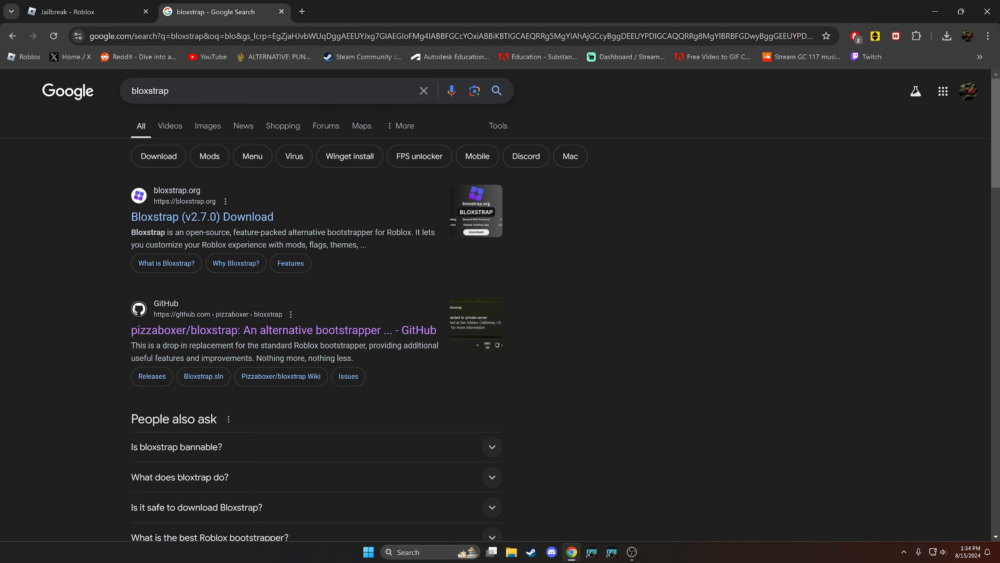
{"action": "mouse_move", "coordinate": [186, 330]}
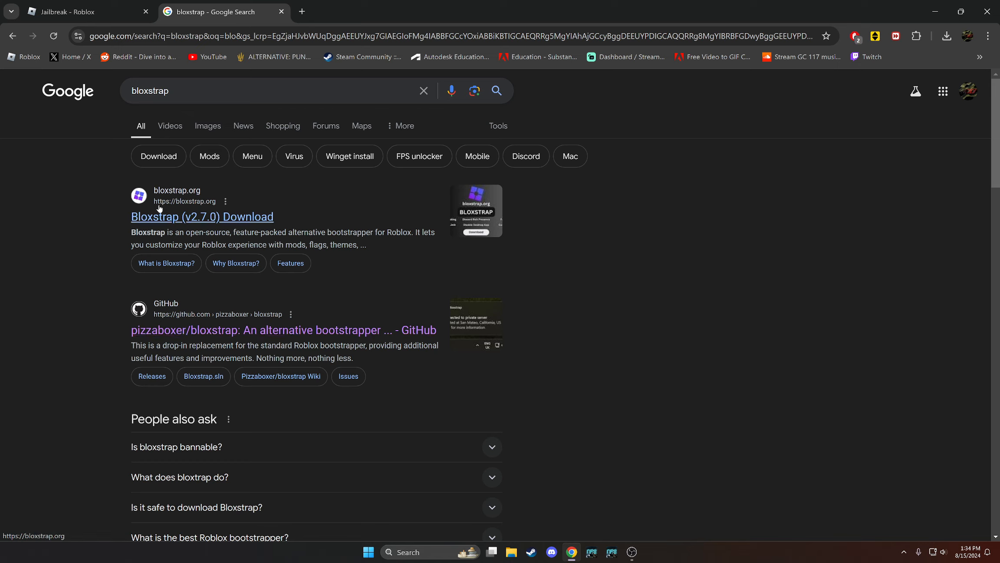
{"action": "scroll", "scroll_direction": "down", "scroll_amount": 3}
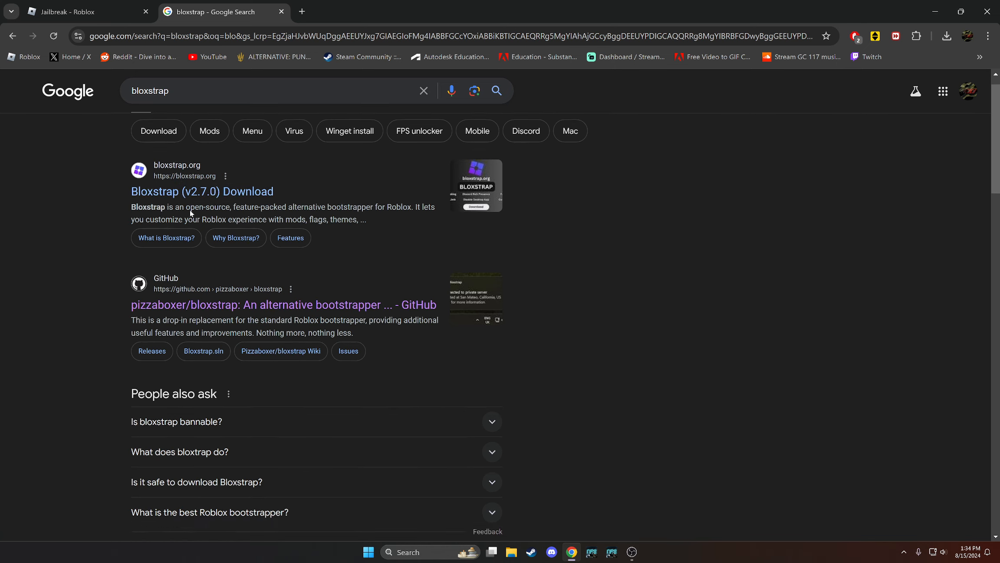
{"action": "scroll", "scroll_direction": "down", "scroll_amount": 3}
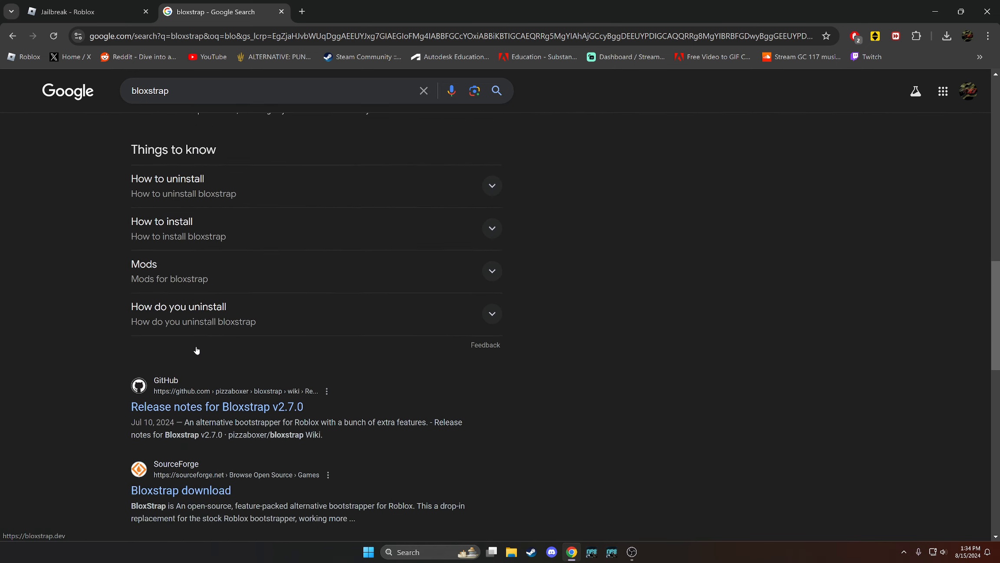
{"action": "scroll", "scroll_direction": "down", "scroll_amount": 3}
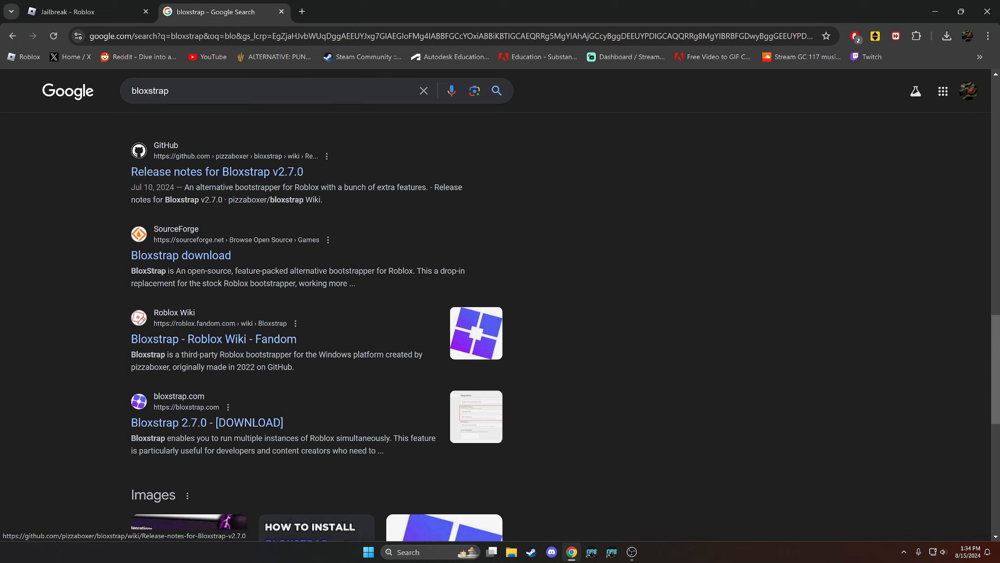
{"action": "scroll", "scroll_direction": "down", "scroll_amount": 3}
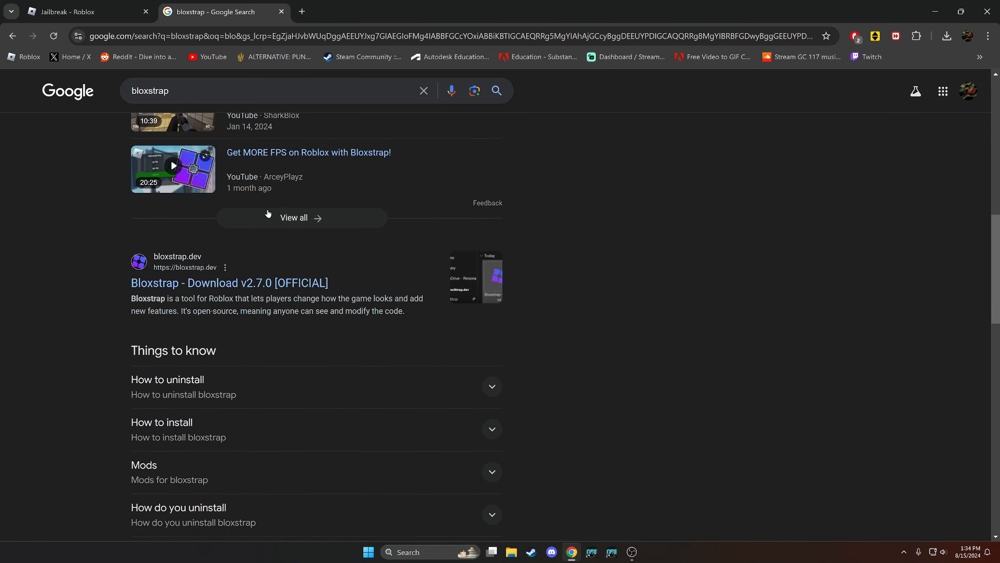
{"action": "scroll", "scroll_direction": "up", "scroll_amount": 3}
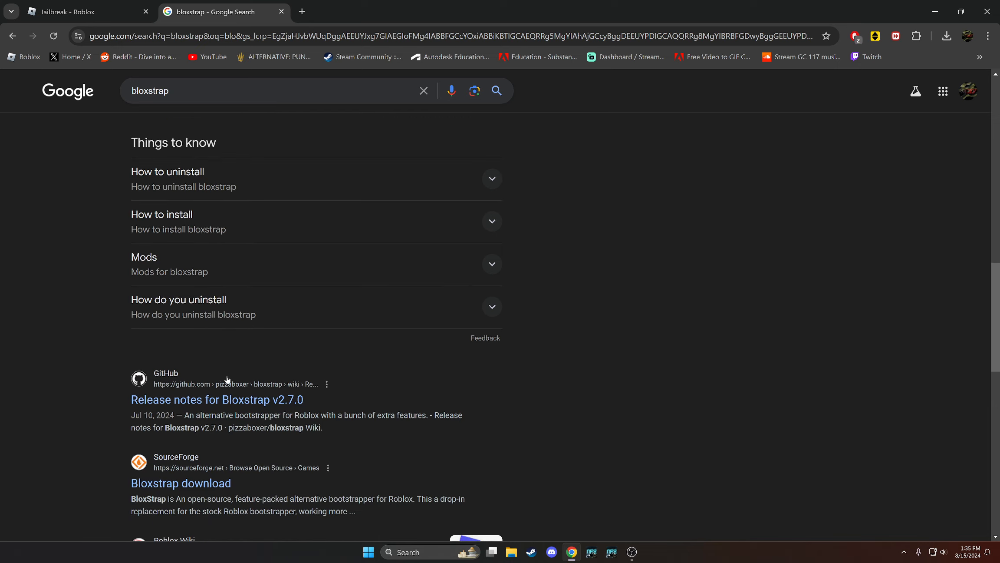
View the v2.7.0 release notes result, then the pizzaboxer/bloxstrap repository page
{"action": "left_click", "coordinate": [216, 399]}
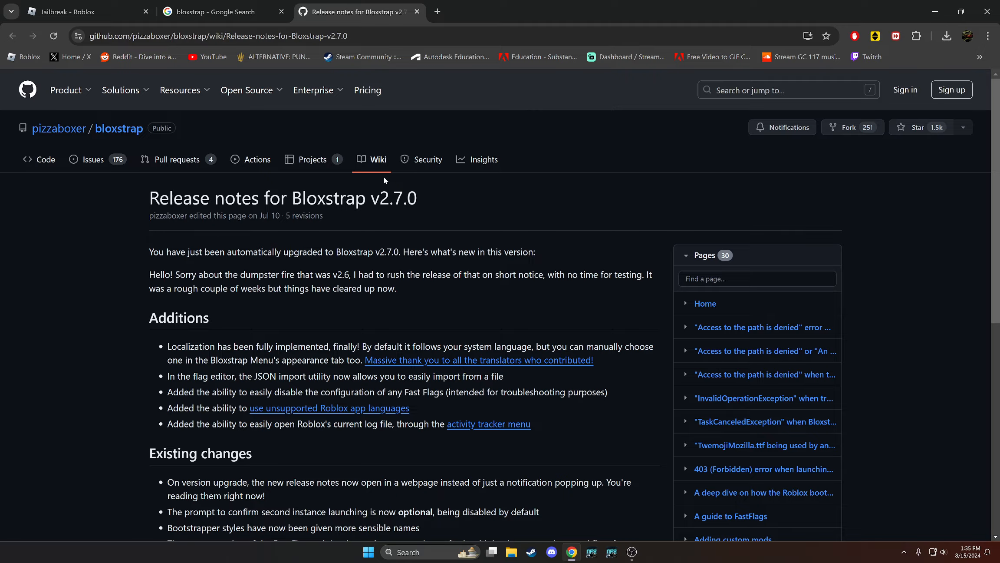
{"action": "scroll", "scroll_direction": "down", "scroll_amount": 3}
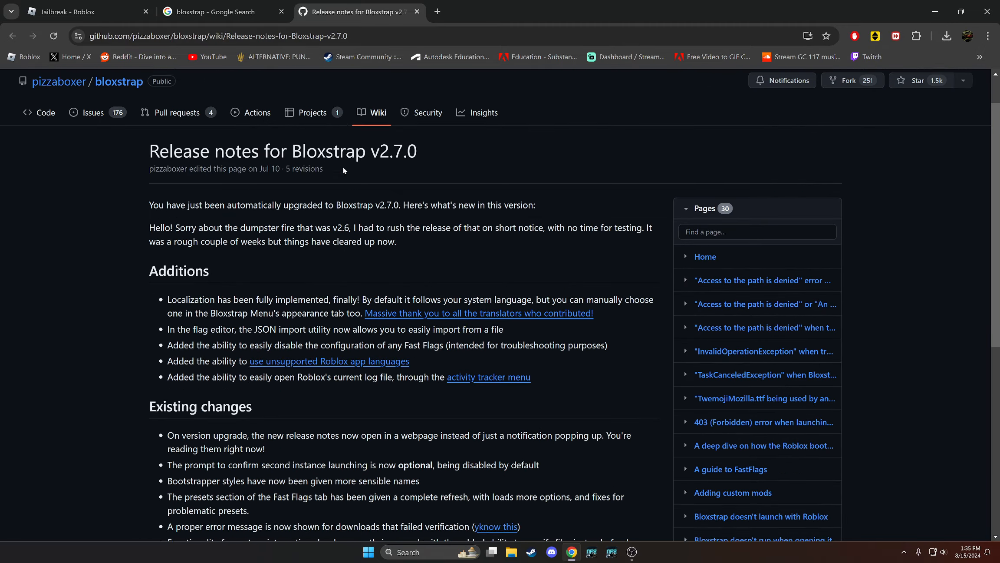
{"action": "left_click", "coordinate": [210, 11]}
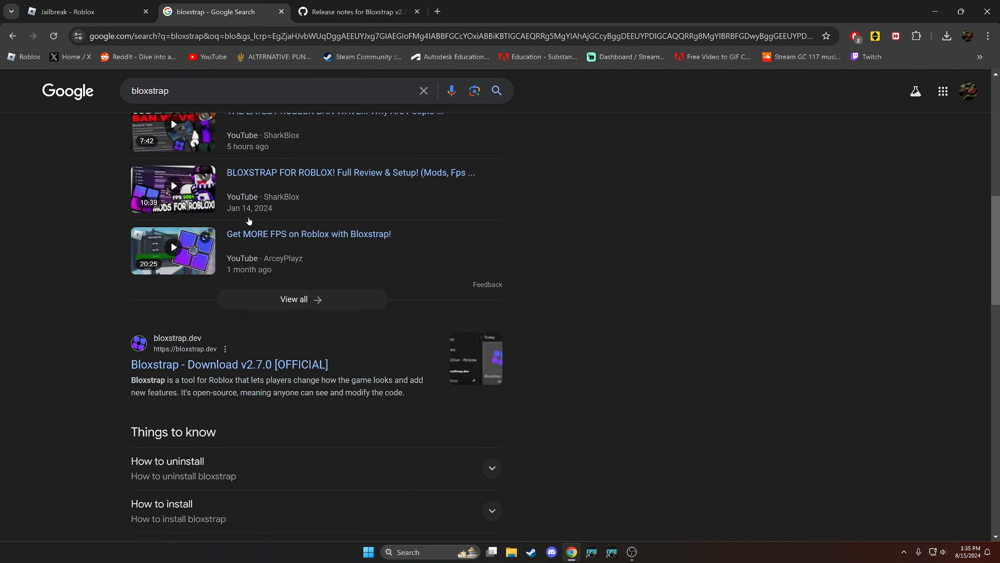
{"action": "left_click", "coordinate": [357, 11]}
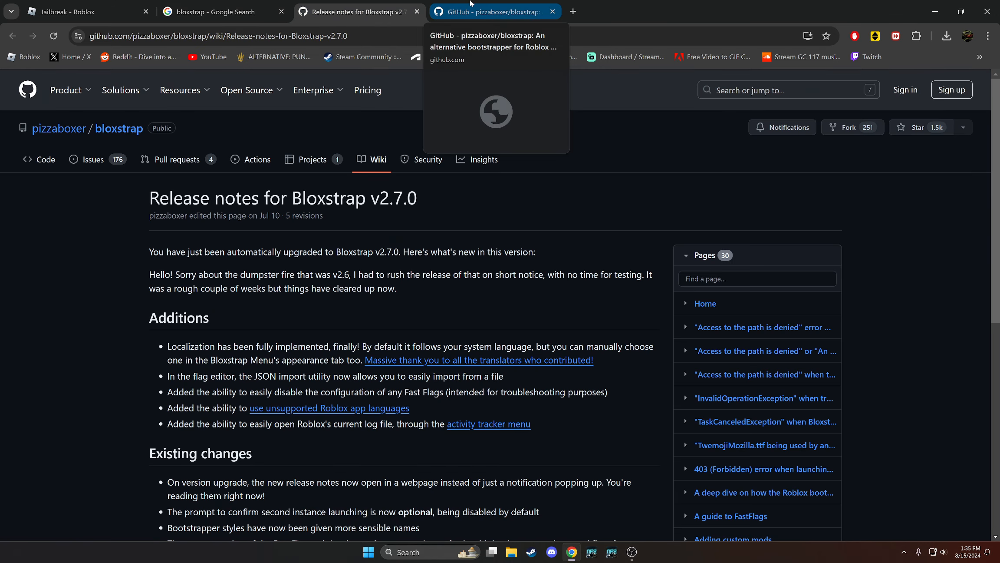
{"action": "left_click", "coordinate": [491, 11]}
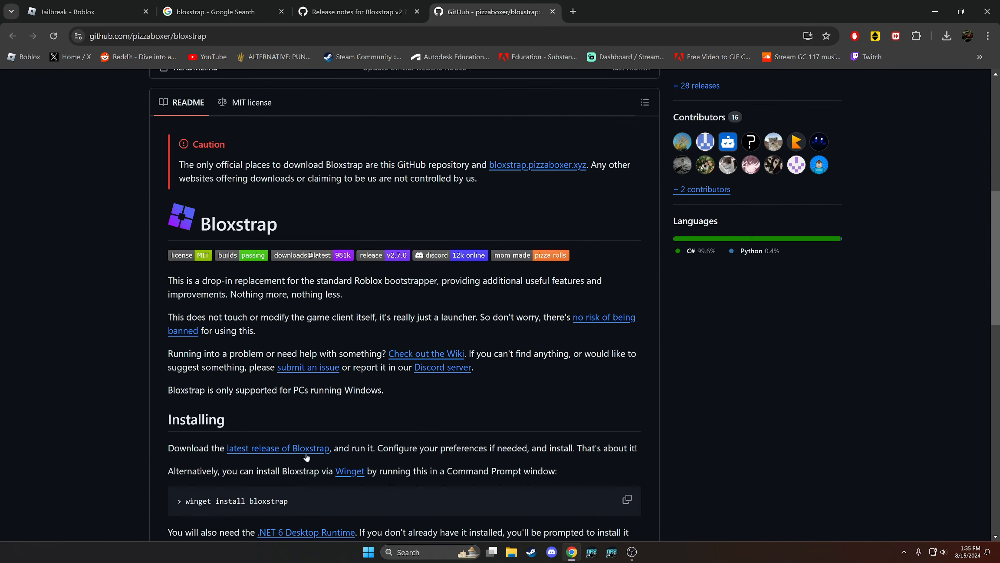
Reach the Bloxstrap v2.7.0 release page with its installer and close the wiki release notes
{"action": "left_click", "coordinate": [356, 11]}
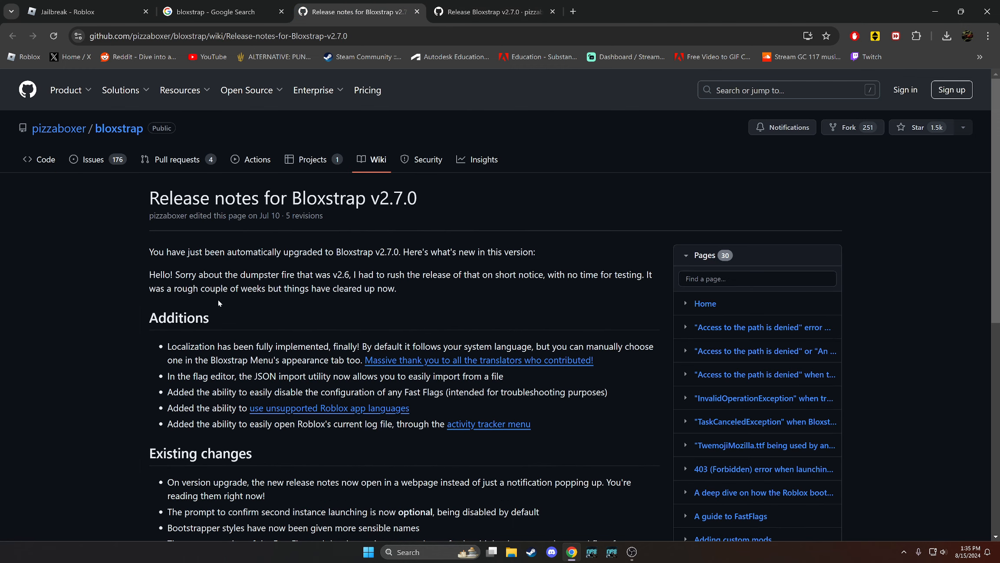
{"action": "left_click", "coordinate": [492, 11]}
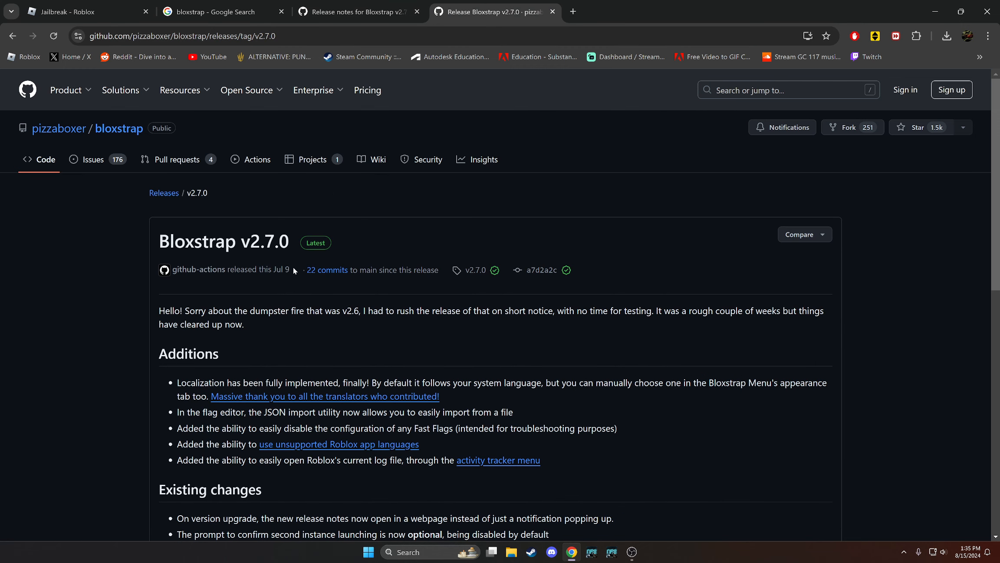
{"action": "left_click", "coordinate": [354, 11]}
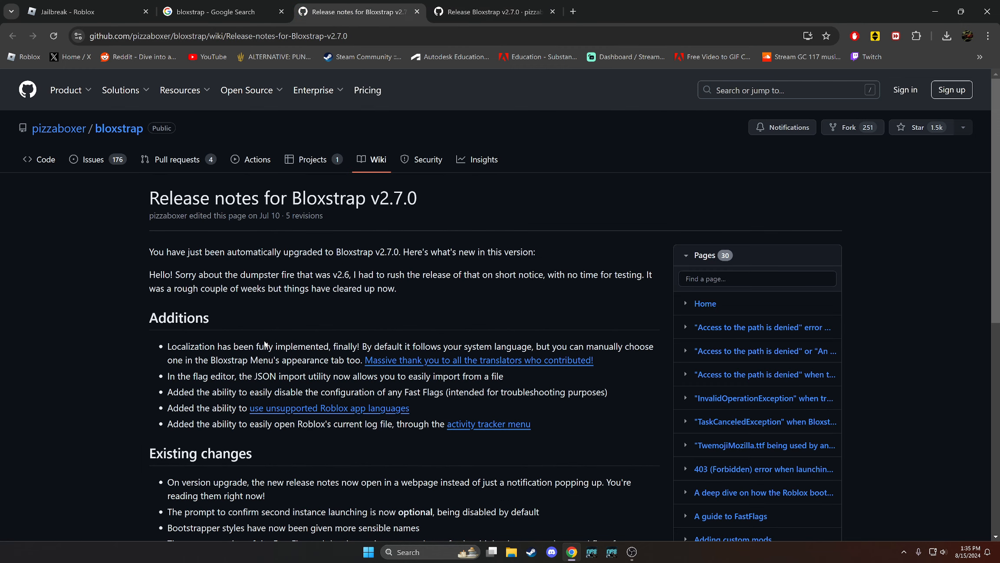
{"action": "scroll", "scroll_direction": "down", "scroll_amount": 3}
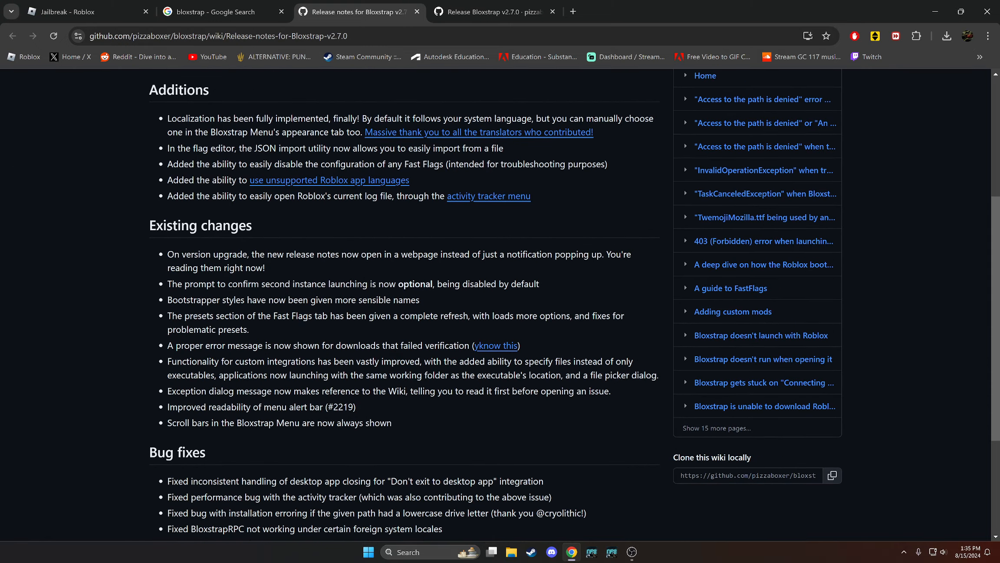
{"action": "scroll", "scroll_direction": "down", "scroll_amount": 3}
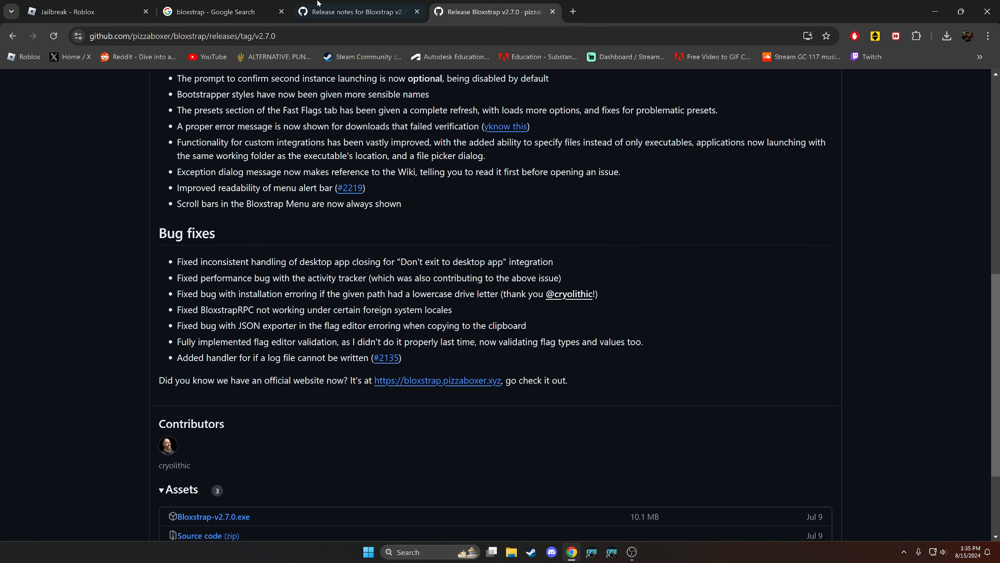
{"action": "left_click", "coordinate": [357, 11]}
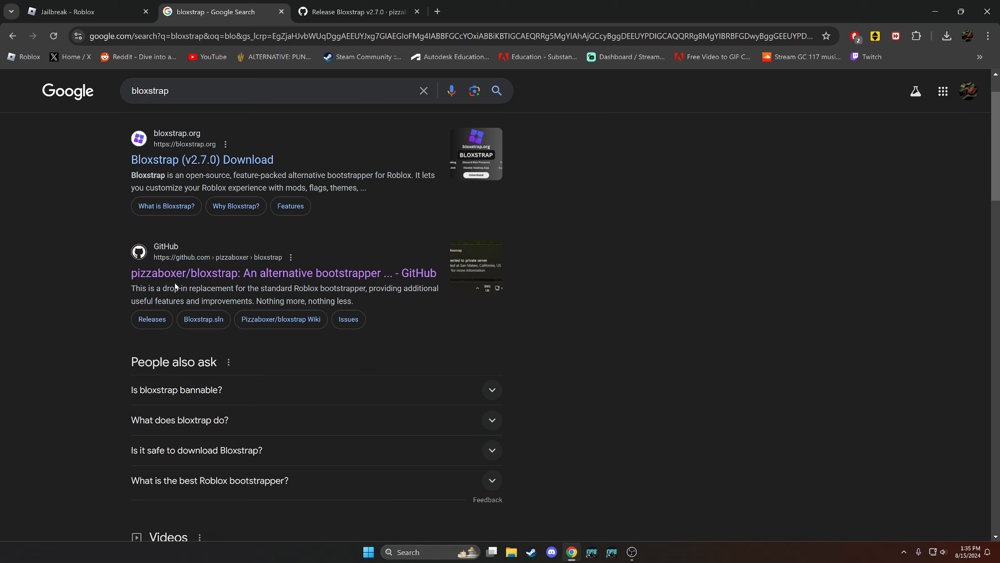
{"action": "mouse_move", "coordinate": [229, 280]}
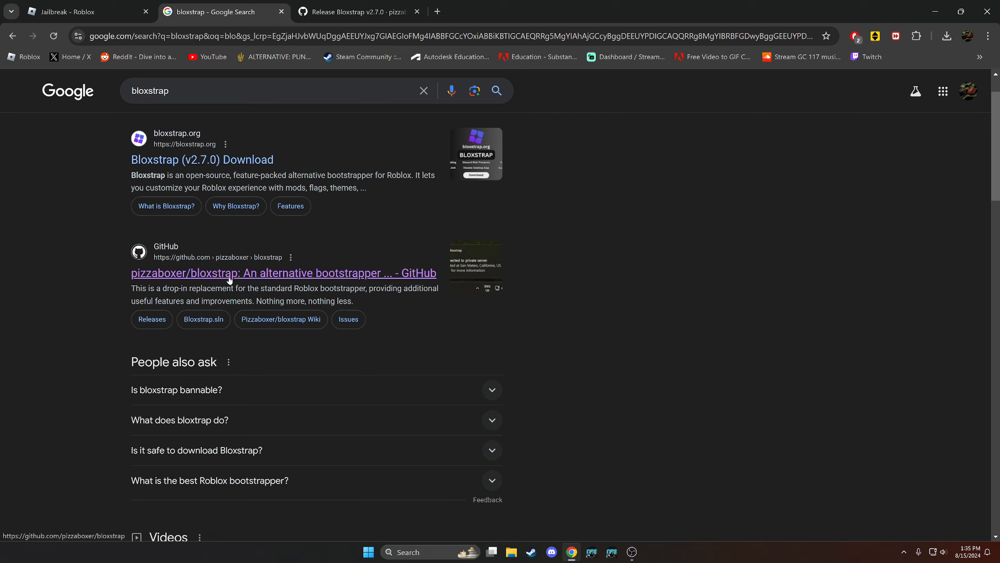
{"action": "mouse_move", "coordinate": [349, 279]}
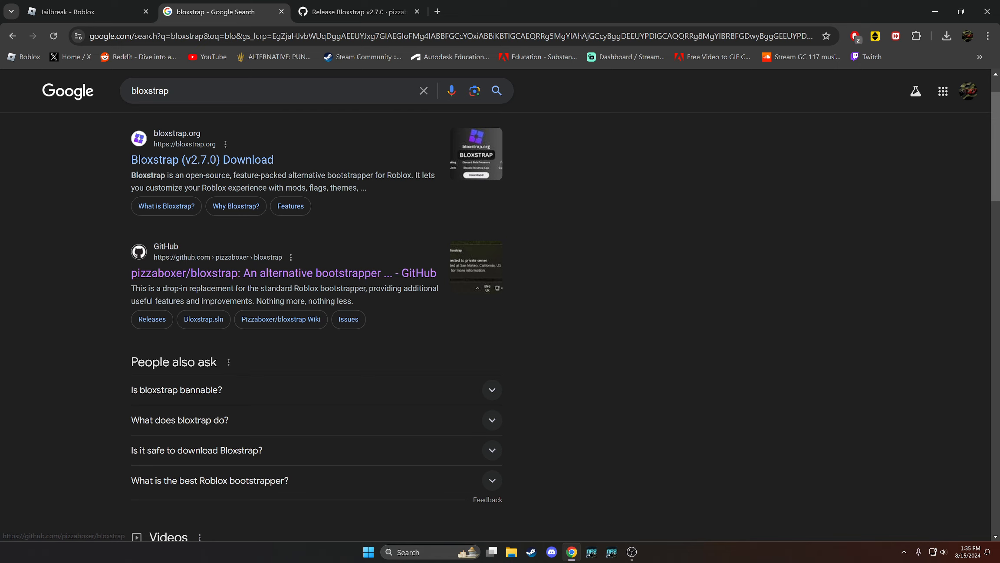
{"action": "scroll", "scroll_direction": "down", "scroll_amount": 3}
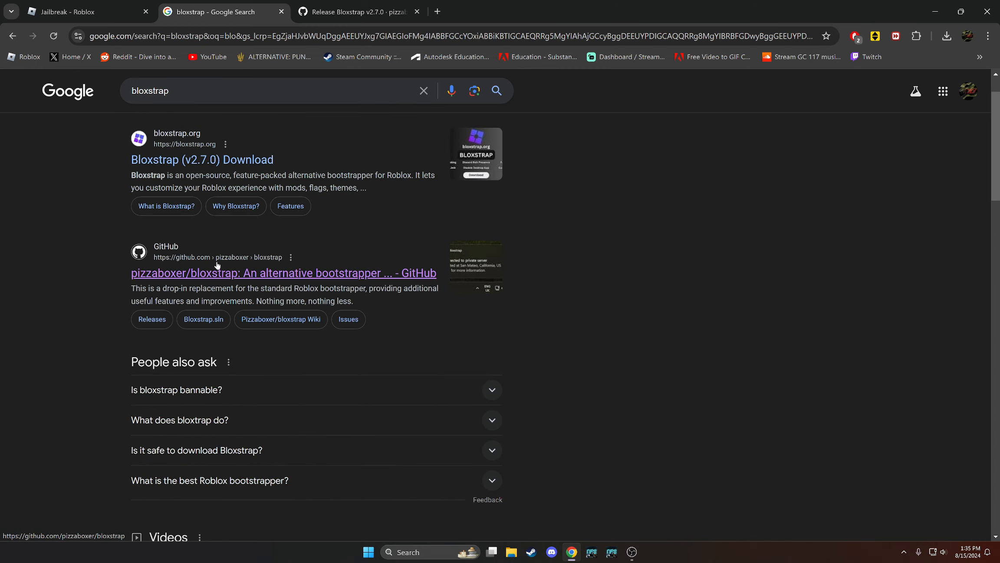
{"action": "scroll", "scroll_direction": "down", "scroll_amount": 3}
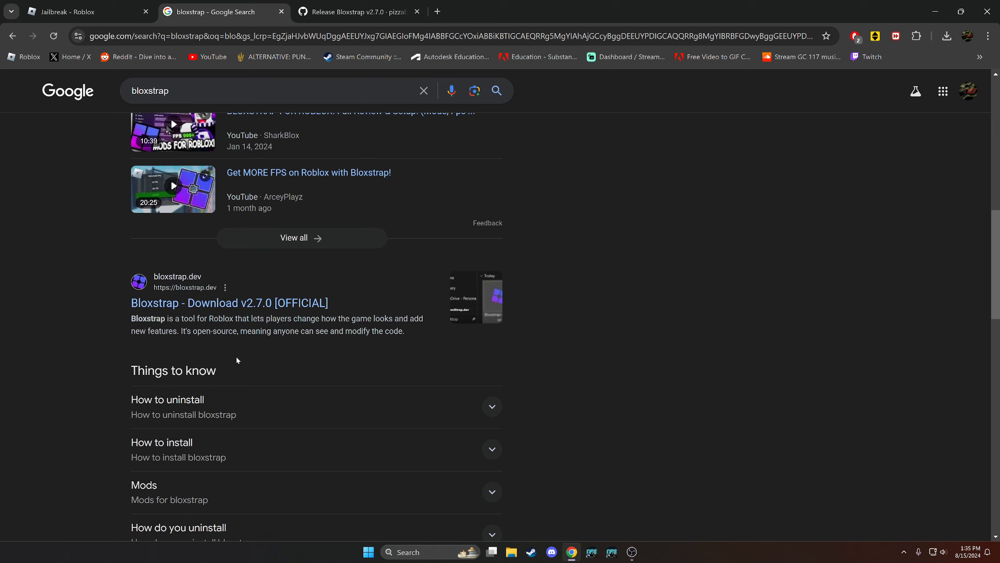
{"action": "scroll", "scroll_direction": "down", "scroll_amount": 3}
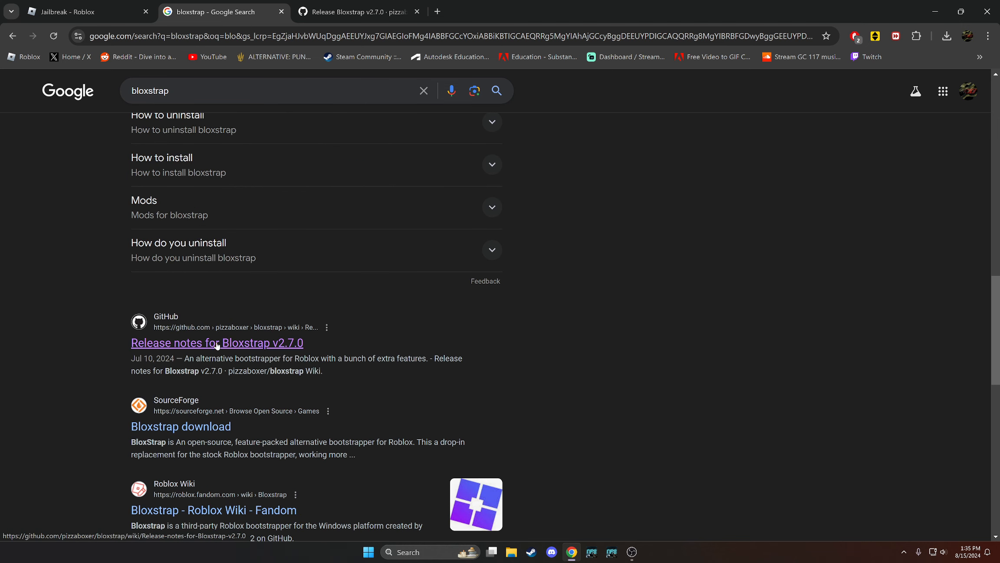
{"action": "scroll", "scroll_direction": "down", "scroll_amount": 3}
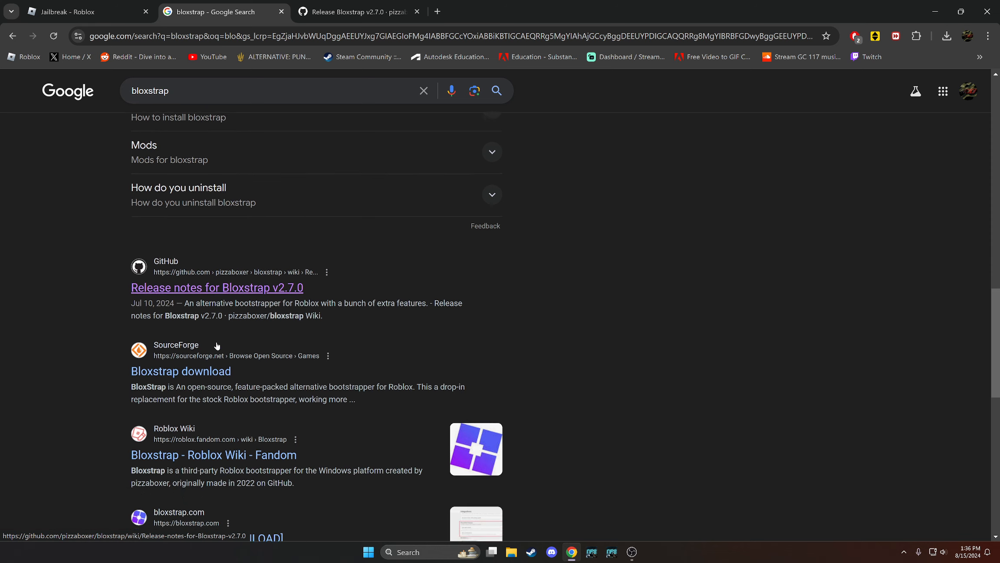
{"action": "scroll", "scroll_direction": "down", "scroll_amount": 3}
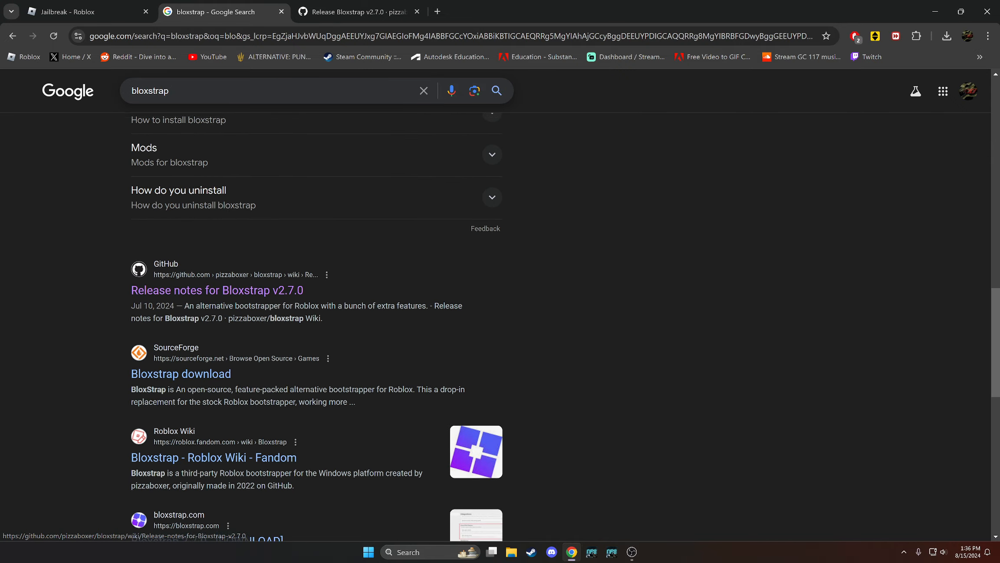
{"action": "left_click", "coordinate": [354, 12]}
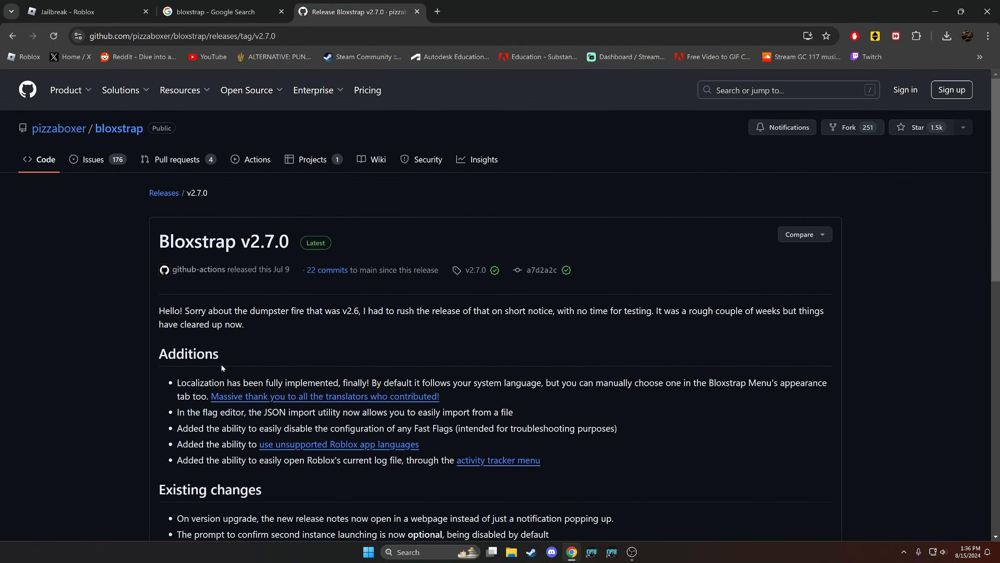
{"action": "left_click", "coordinate": [210, 11]}
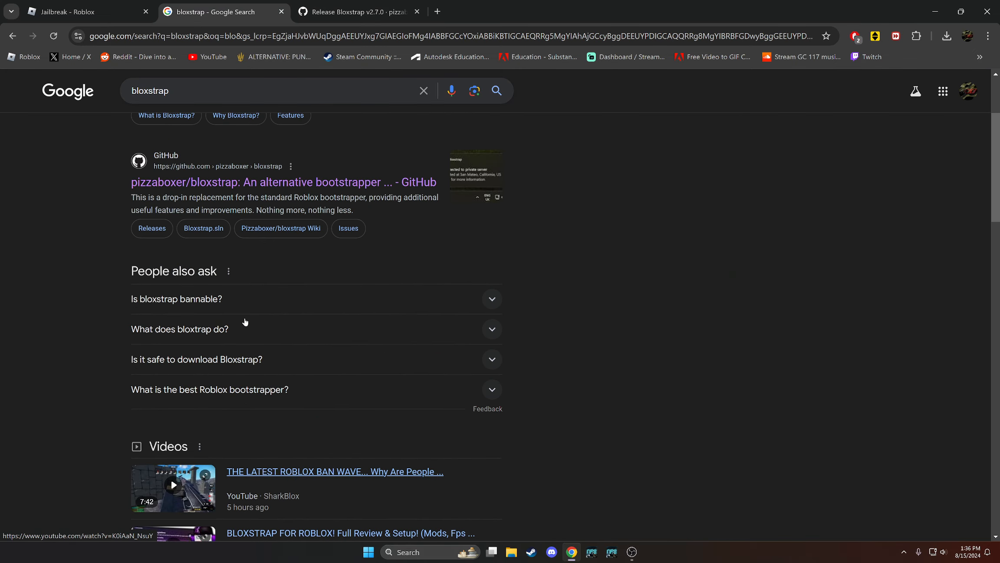
Follow the repository README's caution note to the official bloxstrap.pizzaboxer.xyz download site
{"action": "left_click", "coordinate": [282, 181]}
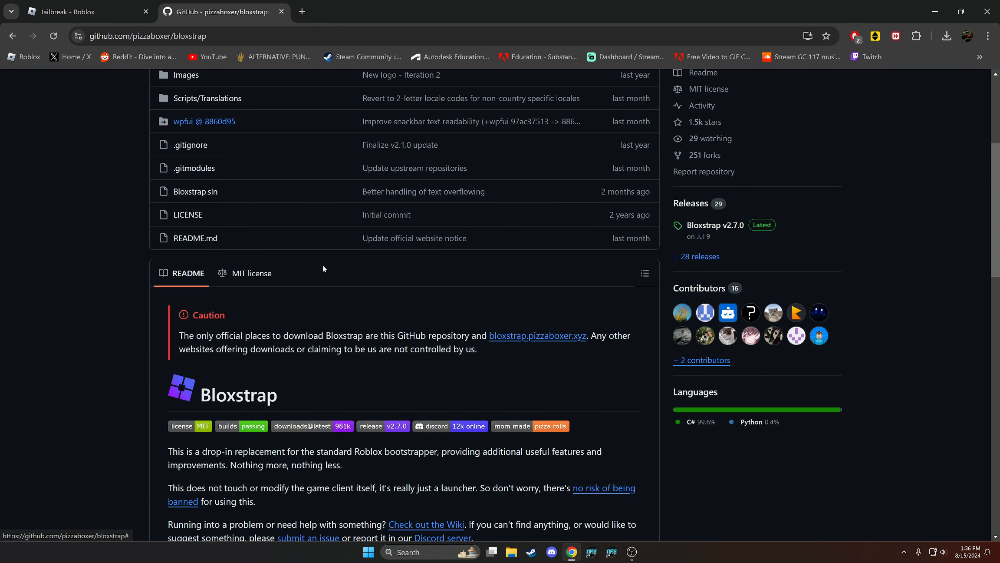
{"action": "scroll", "scroll_direction": "down", "scroll_amount": 3}
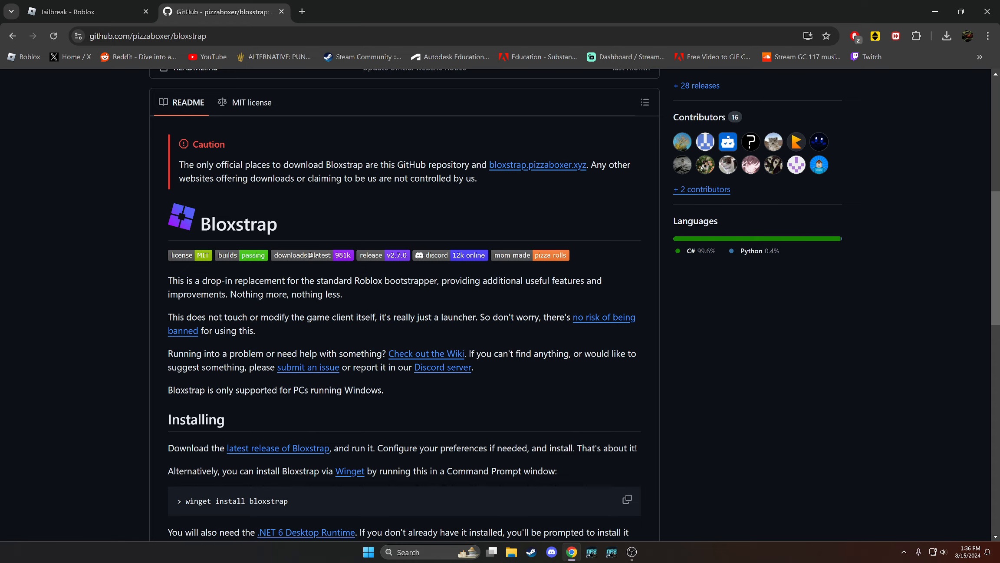
{"action": "mouse_move", "coordinate": [537, 165]}
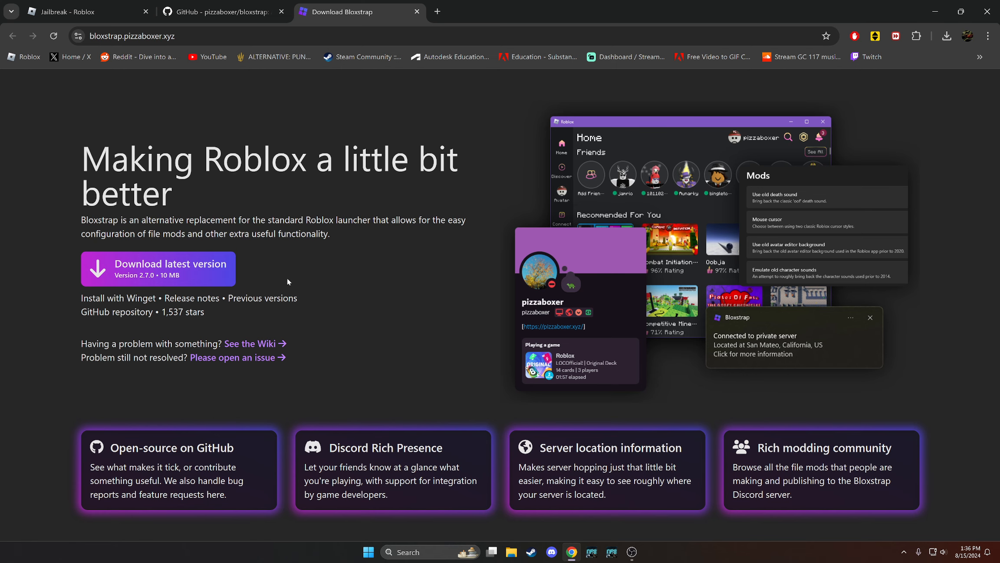
{"action": "left_click", "coordinate": [219, 12]}
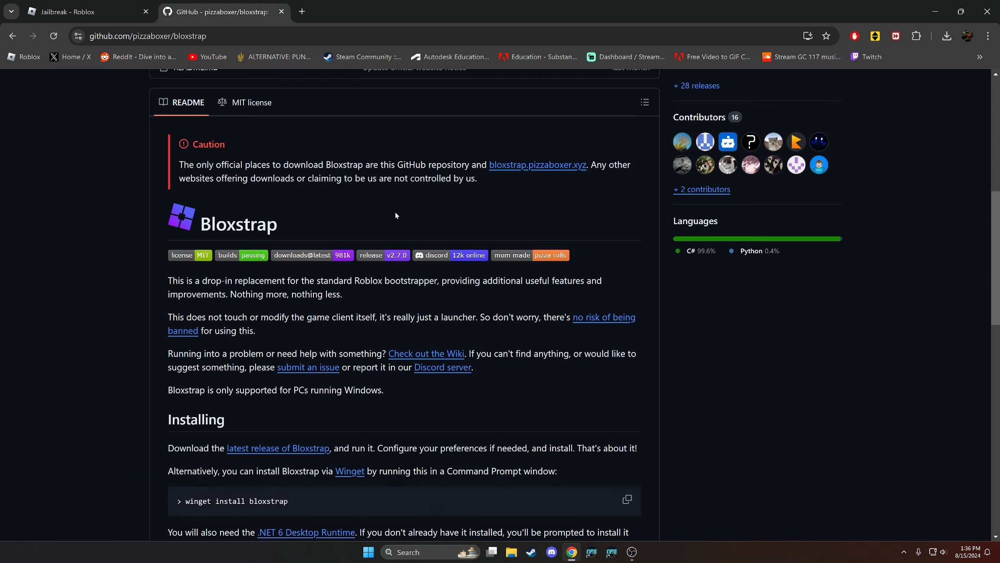
{"action": "scroll", "scroll_direction": "down", "scroll_amount": 3}
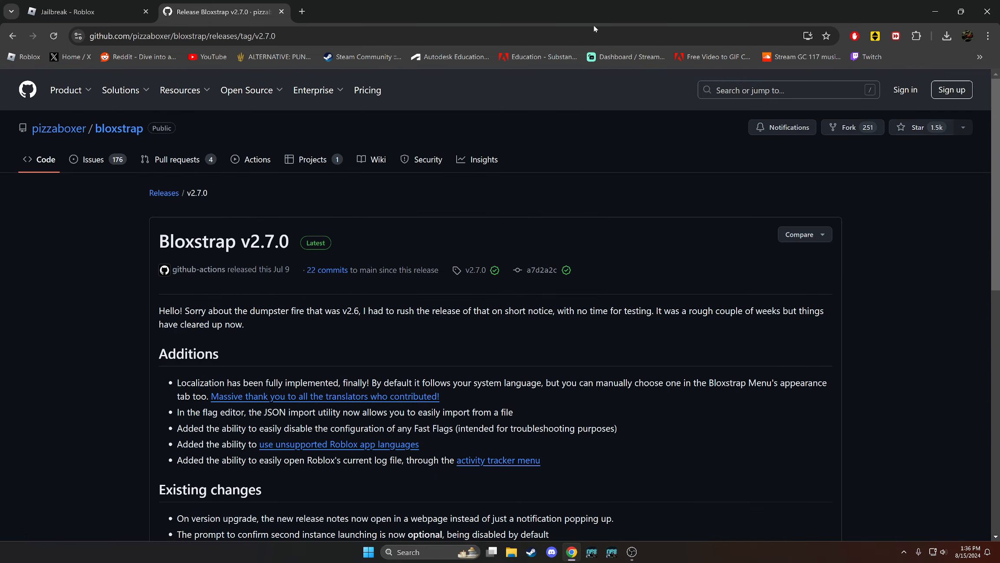
{"action": "scroll", "scroll_direction": "down", "scroll_amount": 3}
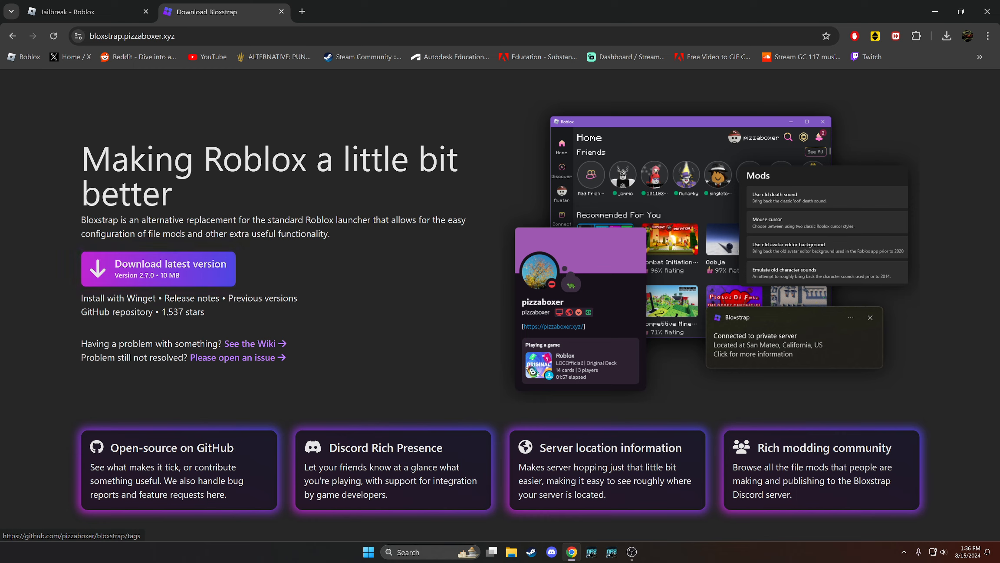
{"action": "mouse_move", "coordinate": [274, 57]}
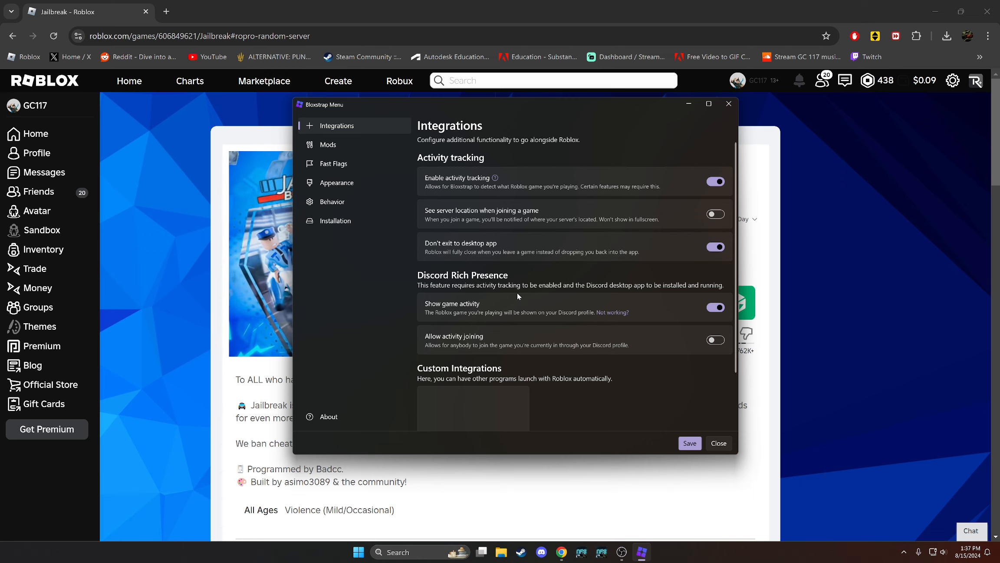
Look over the Integrations and Mods pages, then show the Fast Flags settings
{"action": "scroll", "scroll_direction": "down", "scroll_amount": 3}
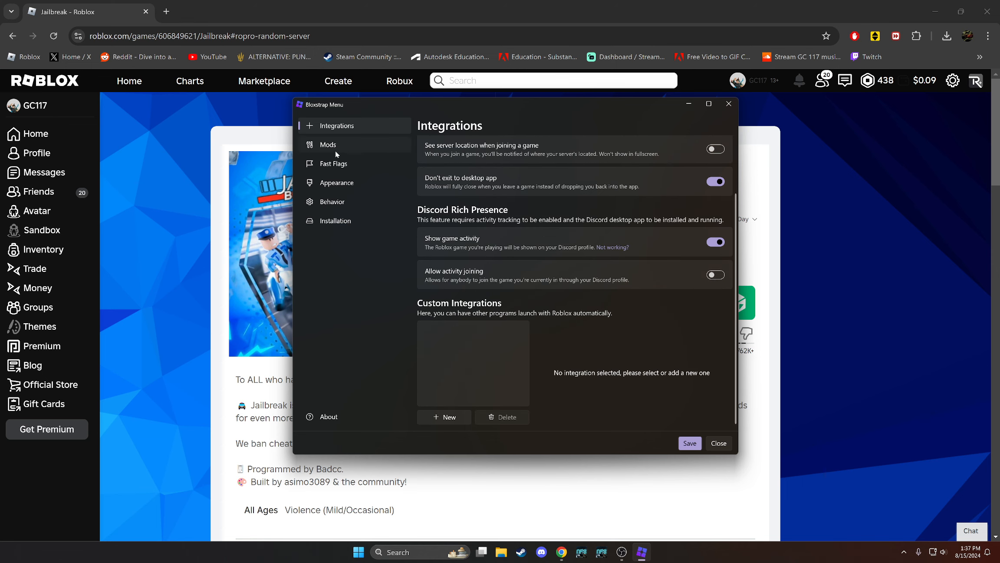
{"action": "left_click", "coordinate": [328, 144]}
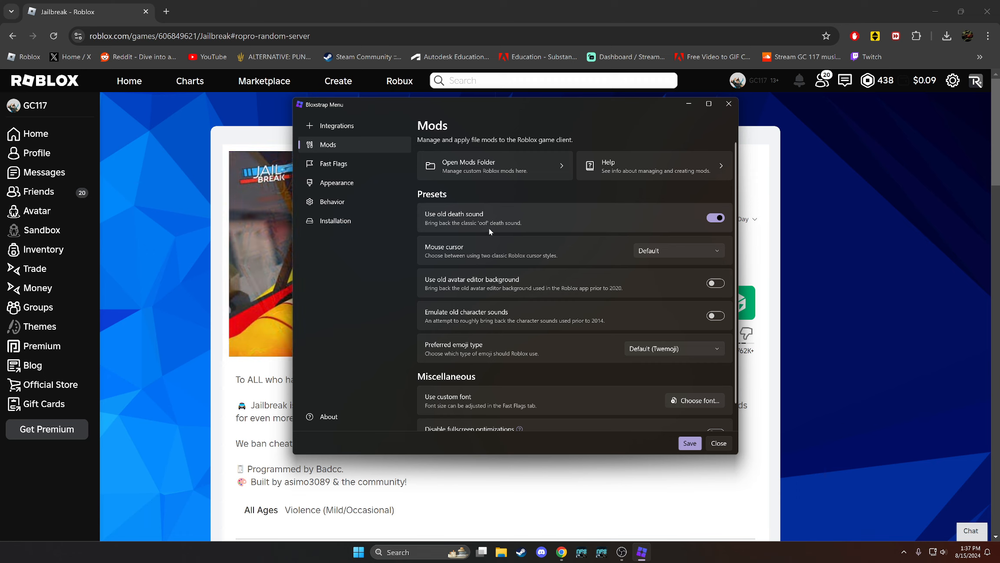
{"action": "scroll", "scroll_direction": "down", "scroll_amount": 3}
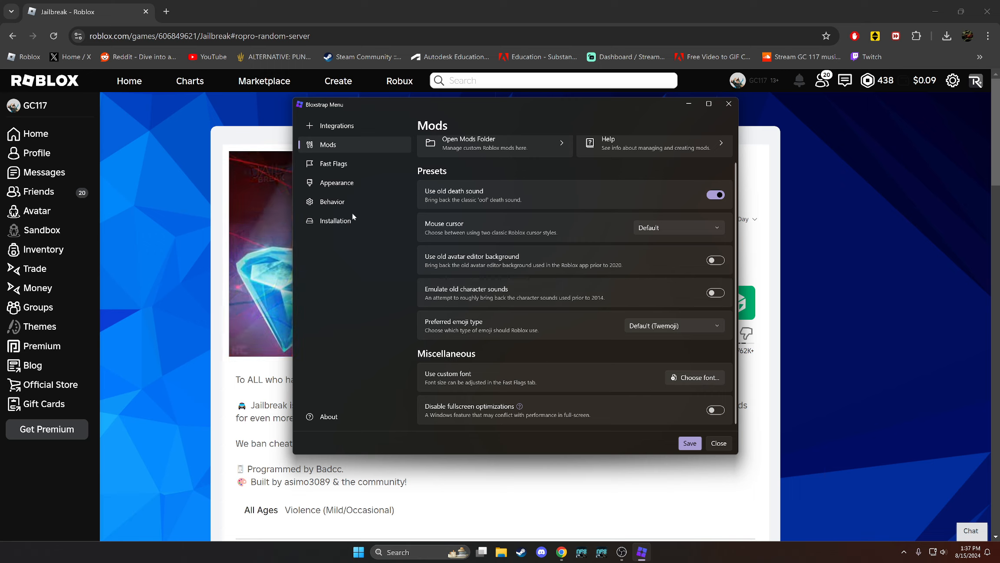
{"action": "left_click", "coordinate": [333, 163]}
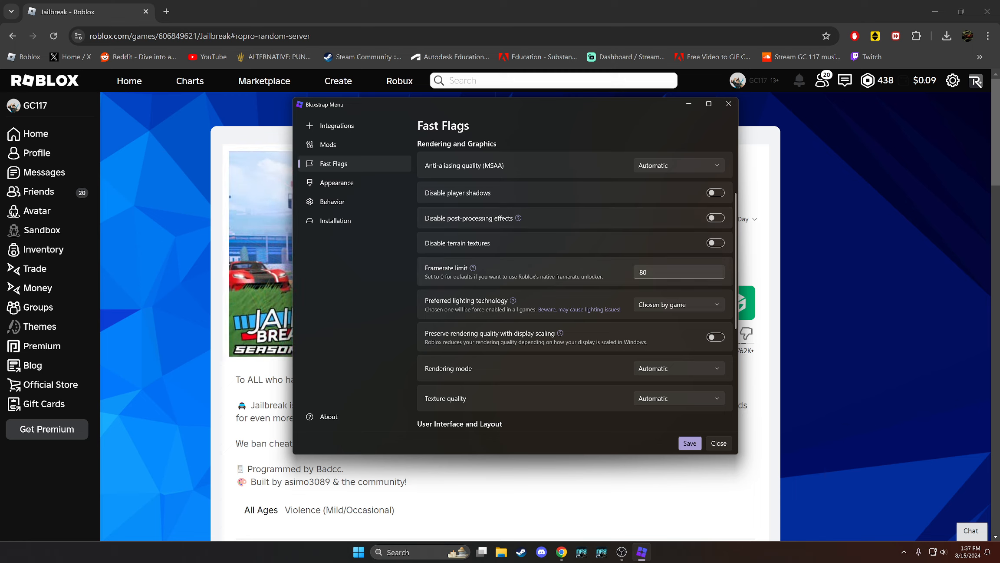
Raise the framerate limit from 80 to 140 and save the settings
{"action": "left_click", "coordinate": [676, 272]}
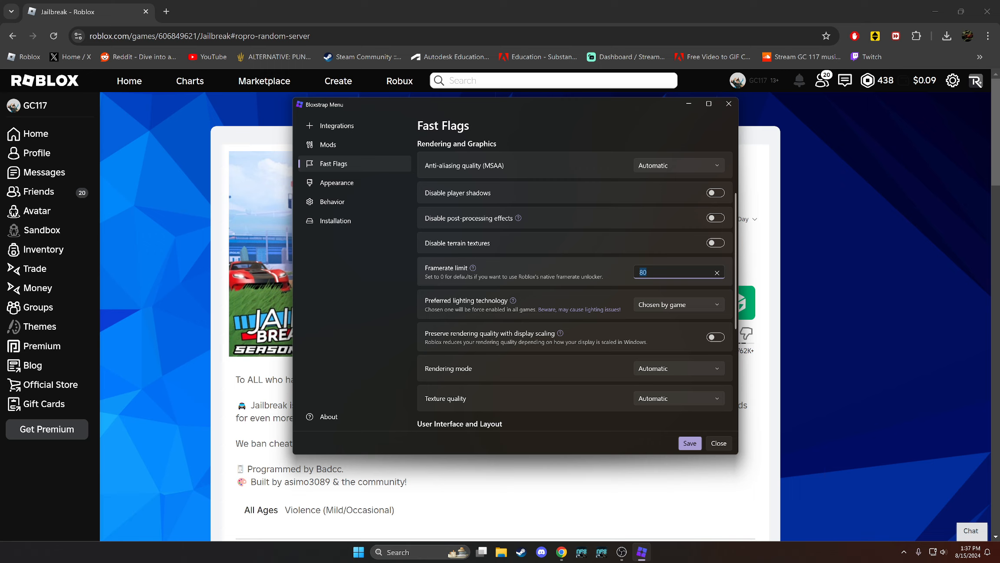
{"action": "type", "text": "140"}
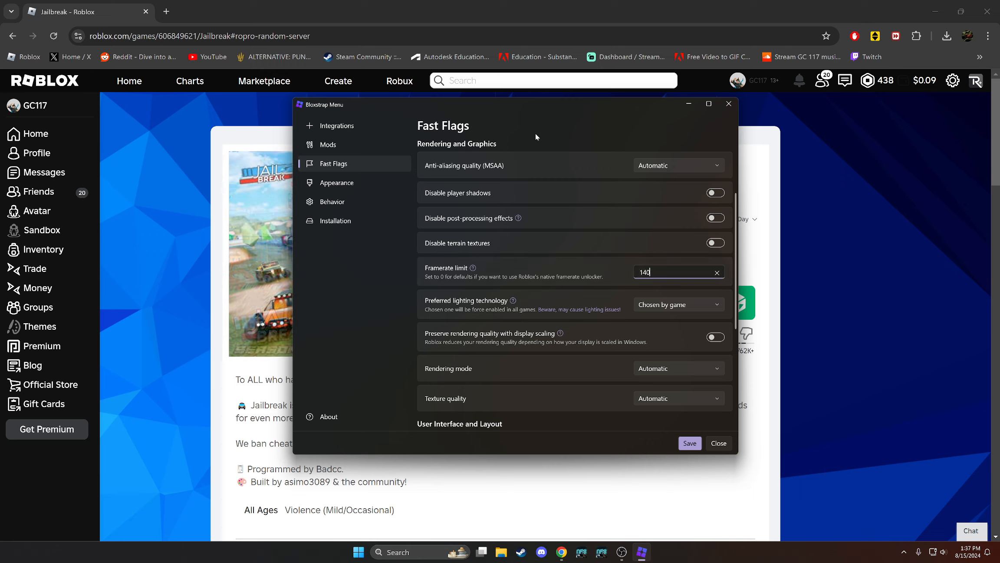
{"action": "mouse_move", "coordinate": [557, 277]}
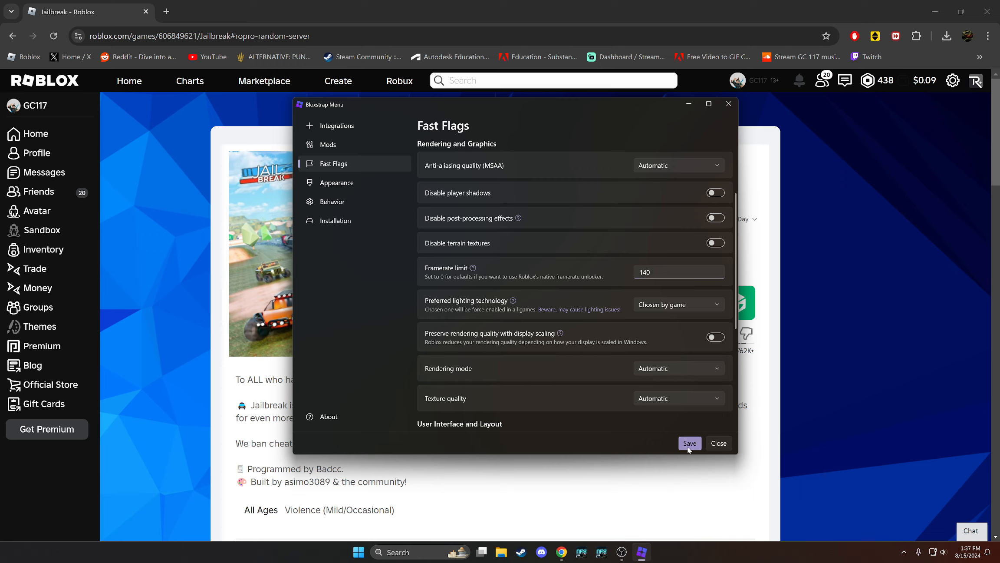
{"action": "left_click", "coordinate": [689, 443]}
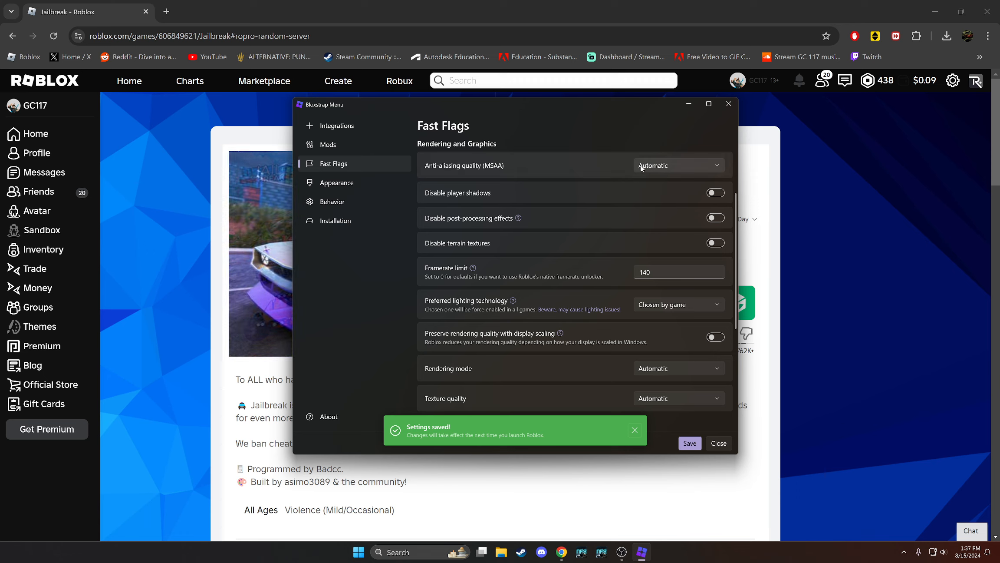
Check the texture quality choices unchanged, then bring up the empty Fast Flag Editor
{"action": "left_click", "coordinate": [678, 397]}
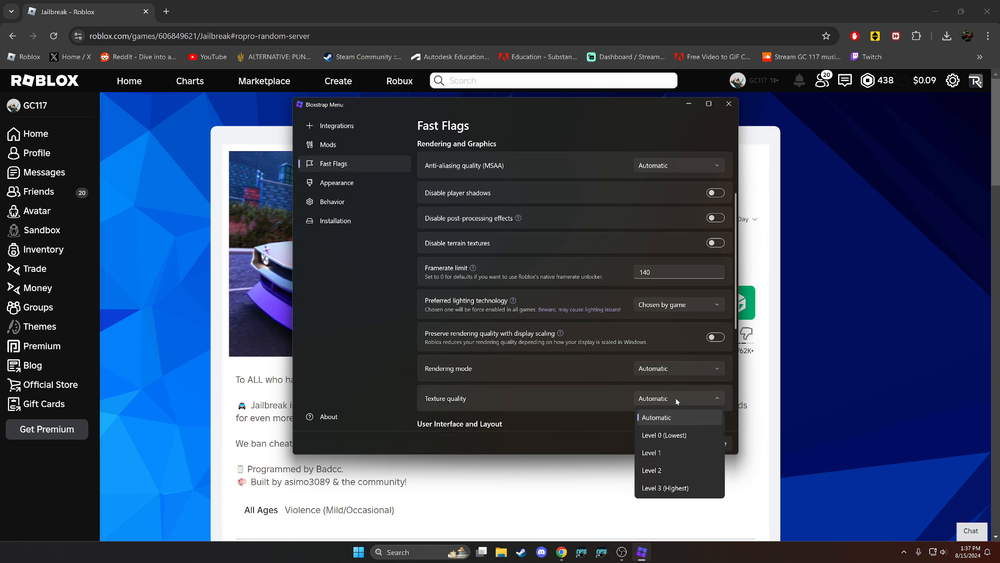
{"action": "left_click", "coordinate": [656, 417]}
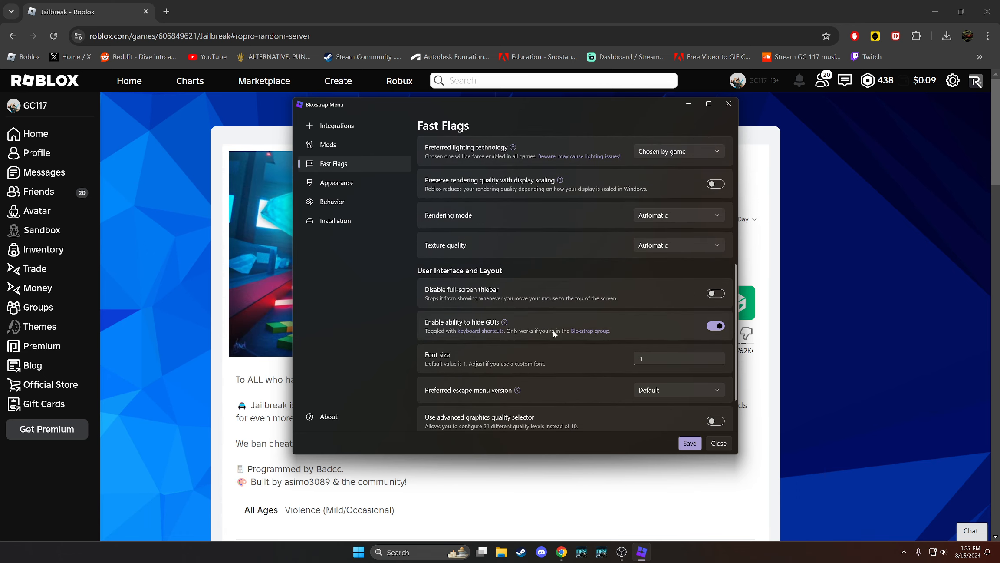
{"action": "mouse_move", "coordinate": [695, 333]}
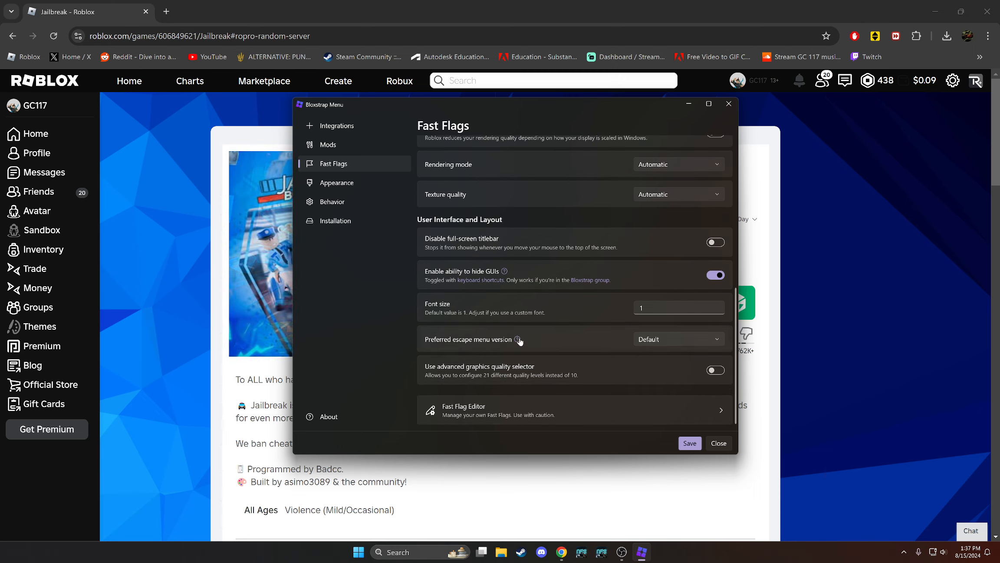
{"action": "left_click", "coordinate": [678, 338]}
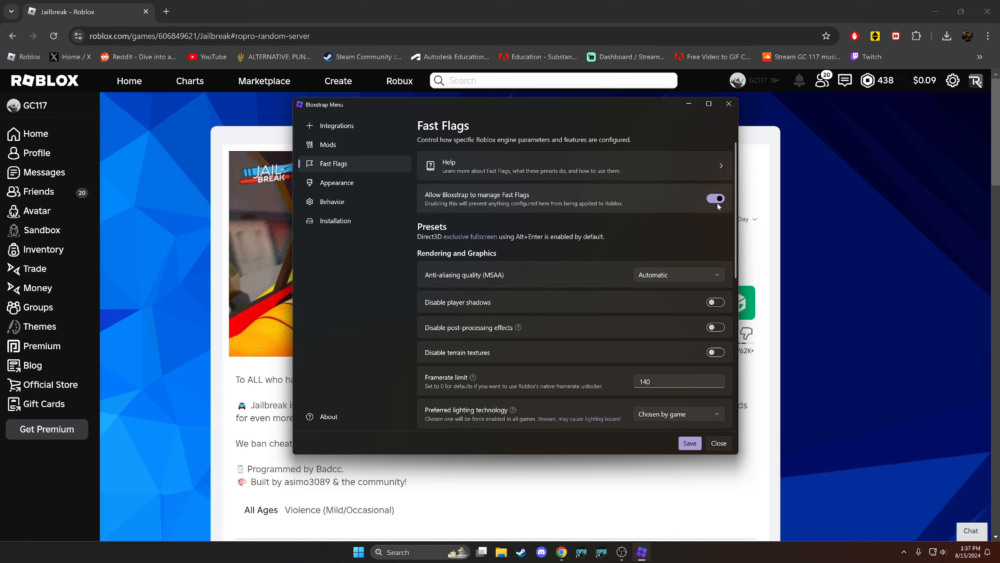
{"action": "mouse_move", "coordinate": [474, 208]}
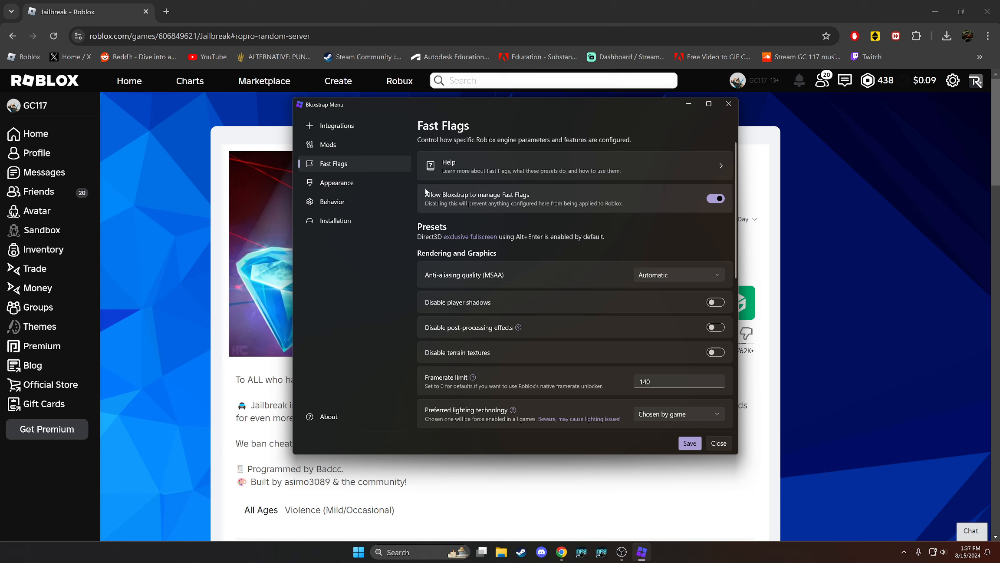
{"action": "scroll", "scroll_direction": "down", "scroll_amount": 3}
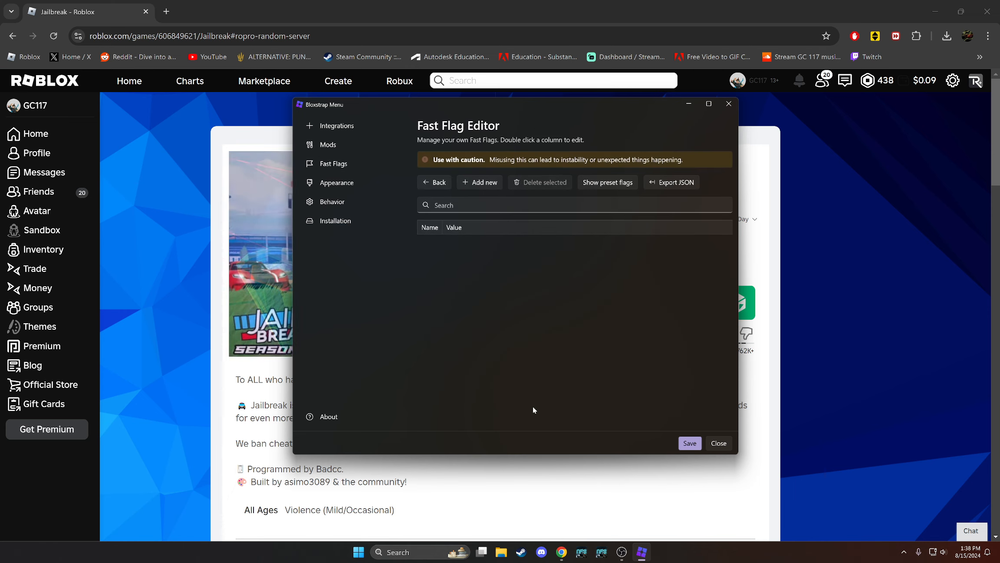
Return from the Fast Flag Editor to the Fast Flags settings page
{"action": "left_click", "coordinate": [574, 204]}
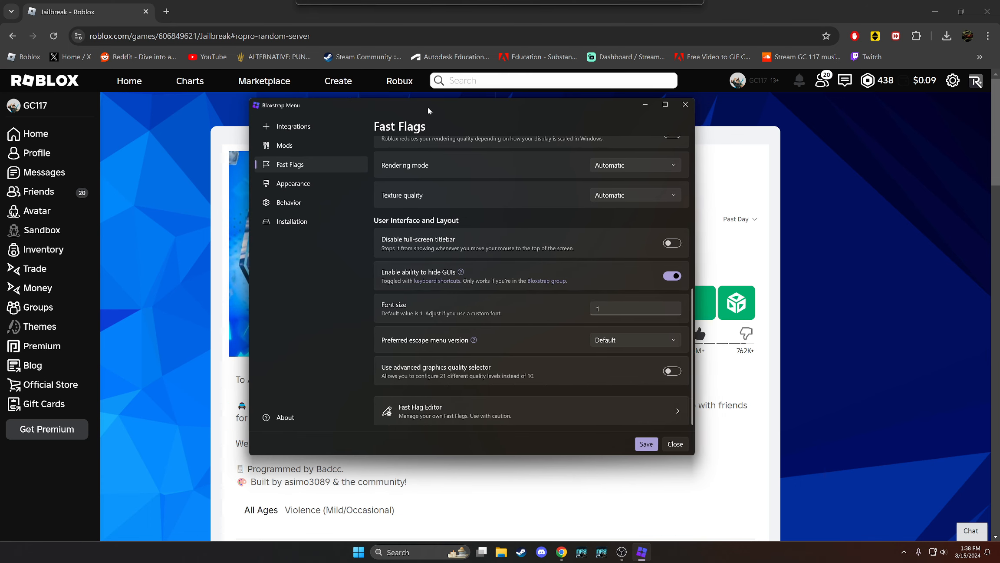
{"action": "mouse_move", "coordinate": [460, 100]}
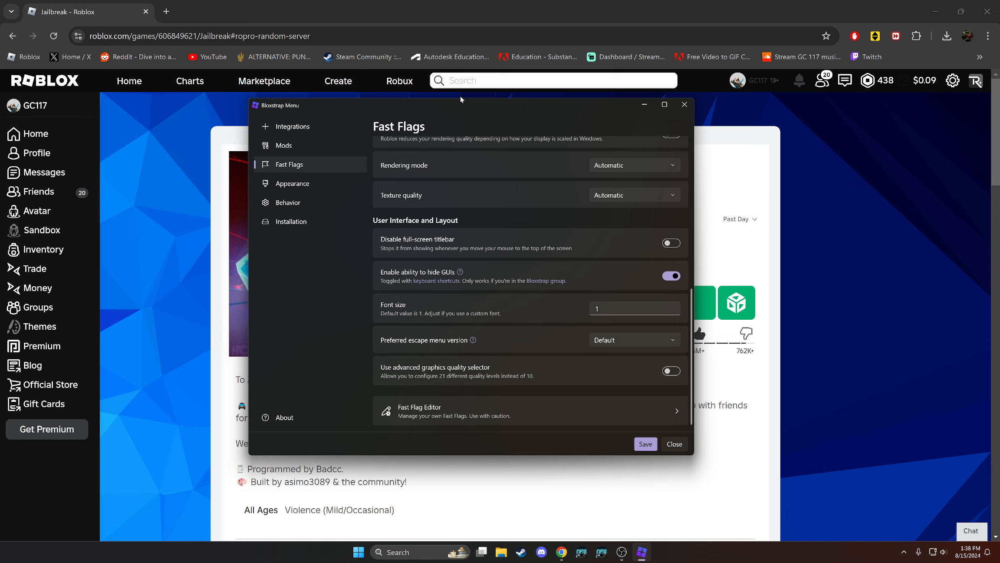
{"action": "mouse_move", "coordinate": [463, 394]}
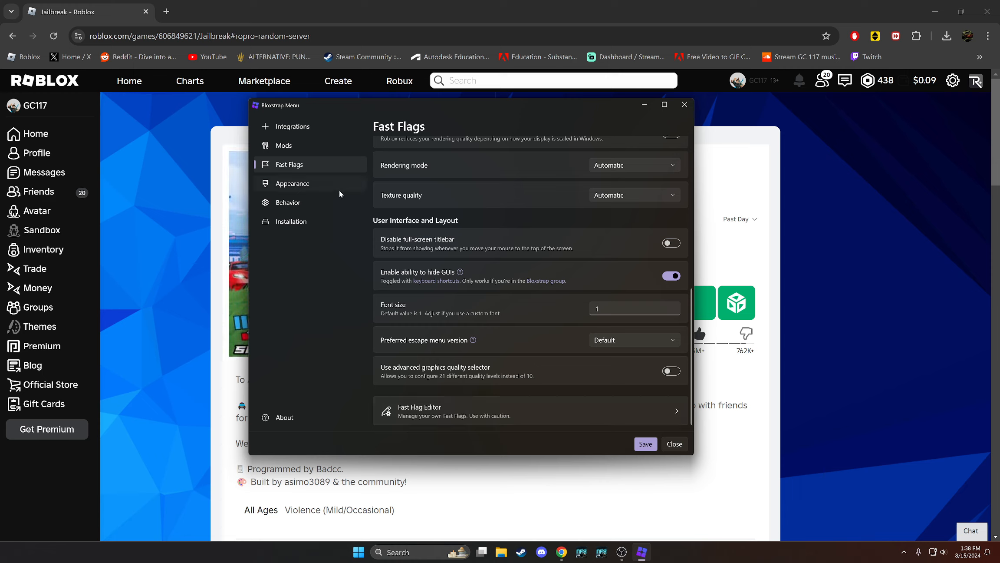
Look over the Appearance, Behavior, Installation and Mods pages, ending on Fast Flags
{"action": "left_click", "coordinate": [291, 184]}
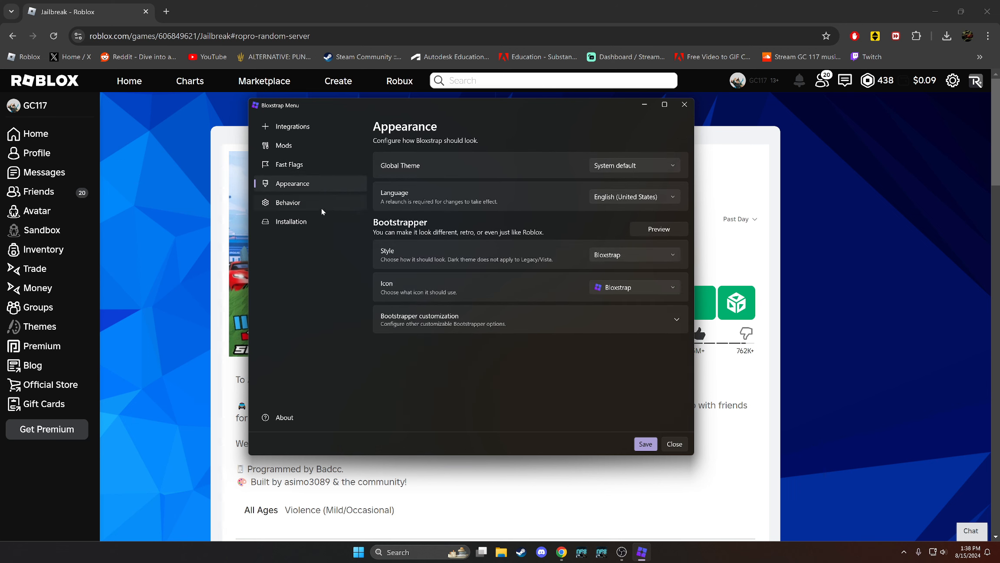
{"action": "left_click", "coordinate": [287, 202]}
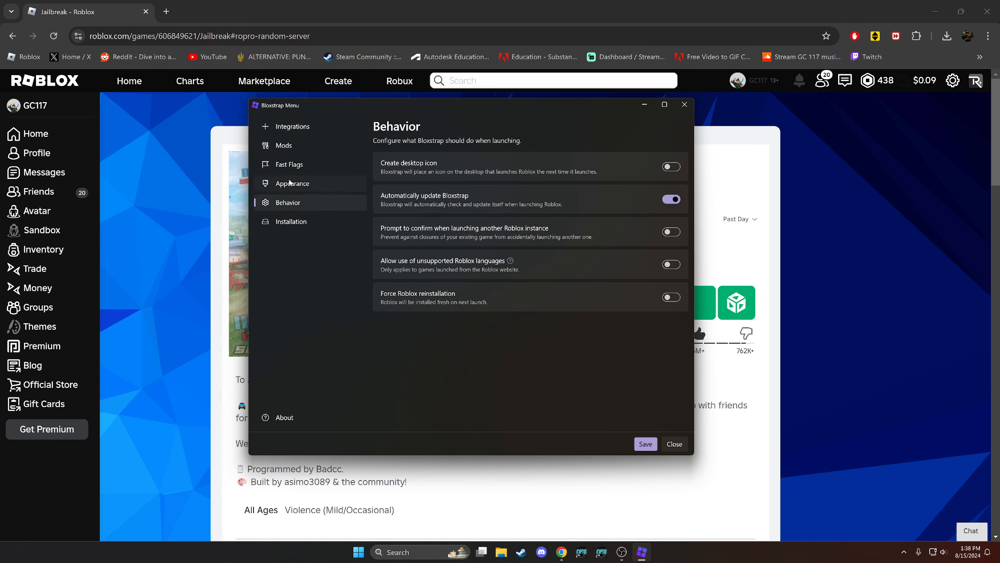
{"action": "mouse_move", "coordinate": [309, 246]}
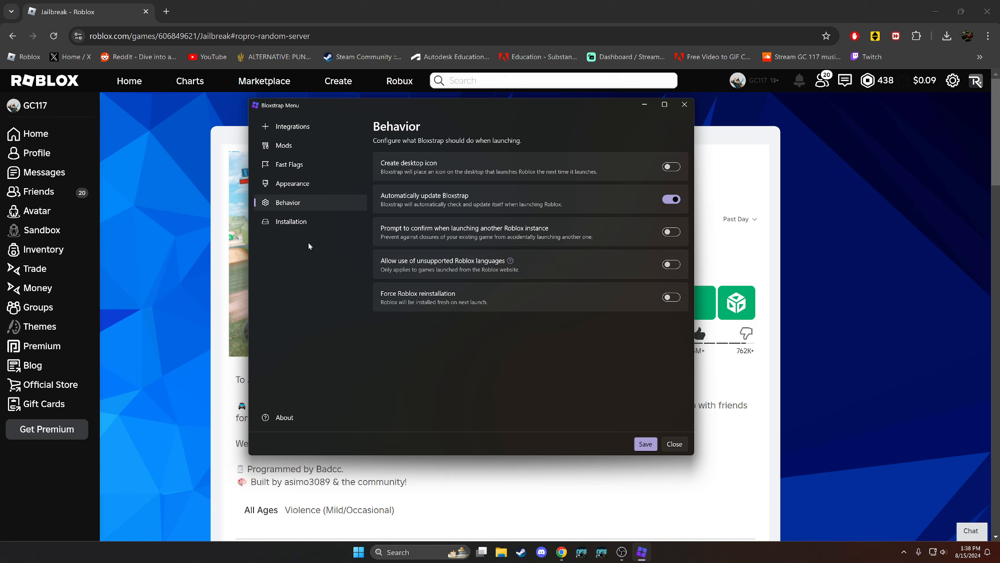
{"action": "left_click", "coordinate": [293, 183]}
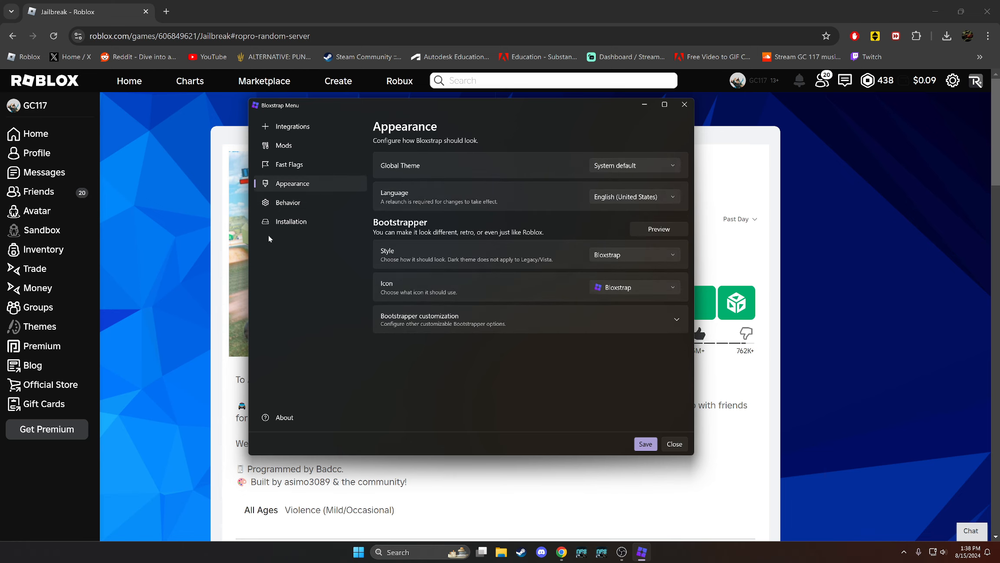
{"action": "left_click", "coordinate": [291, 222]}
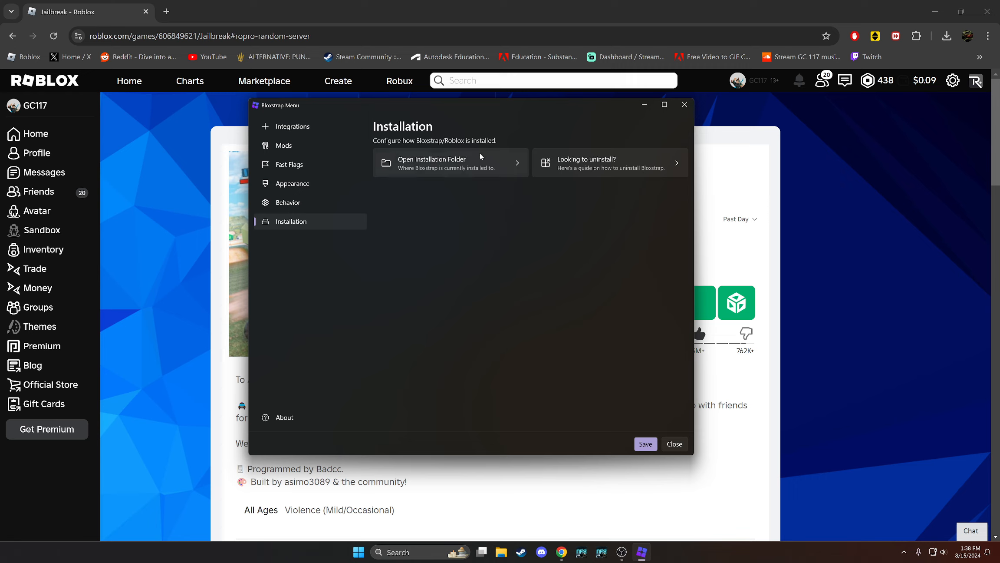
{"action": "mouse_move", "coordinate": [291, 184]}
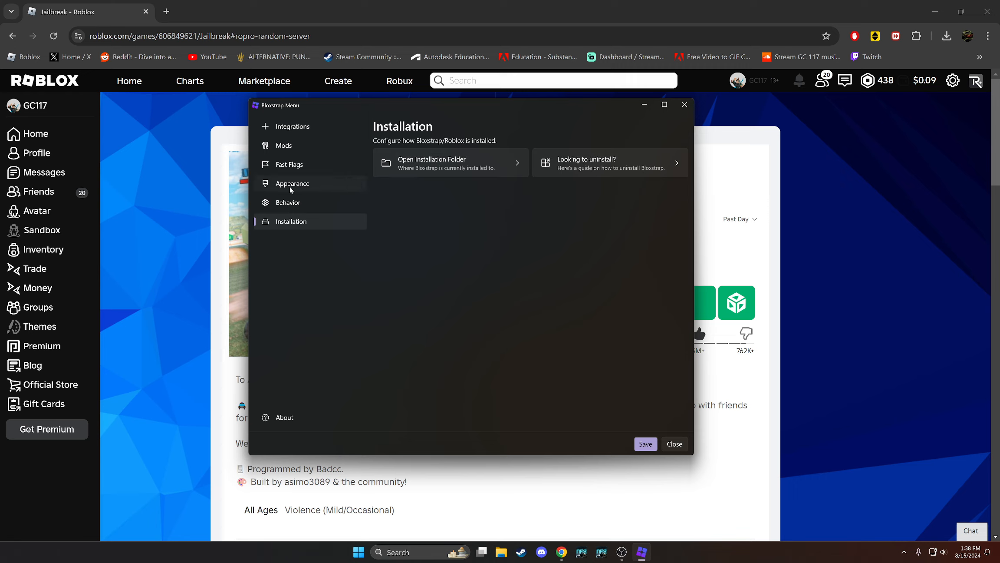
{"action": "left_click", "coordinate": [283, 145]}
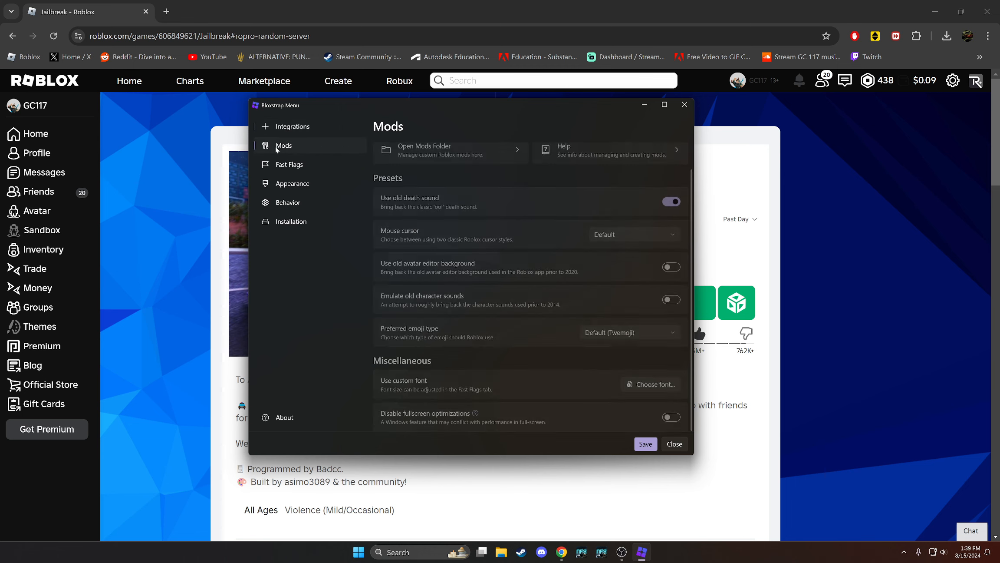
{"action": "left_click", "coordinate": [288, 164]}
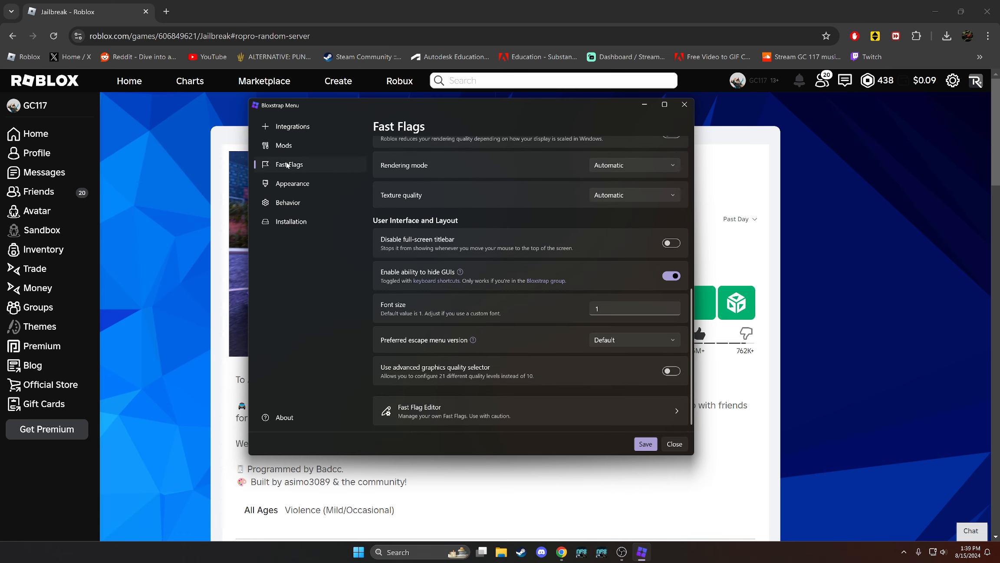
Visit the Fast Flag Editor, reposition the Bloxstrap window and switch to another window
{"action": "left_click", "coordinate": [420, 410]}
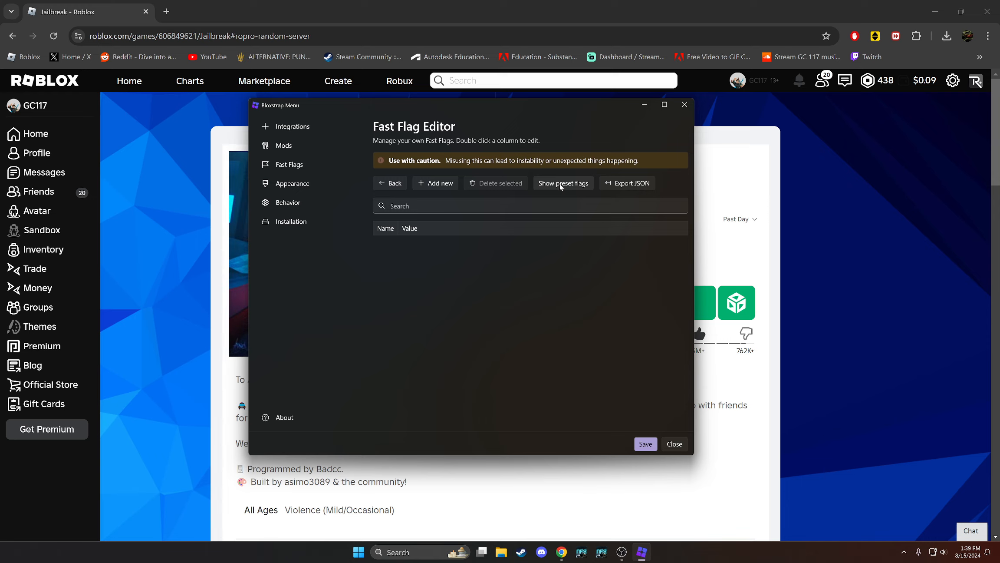
{"action": "left_click", "coordinate": [283, 146]}
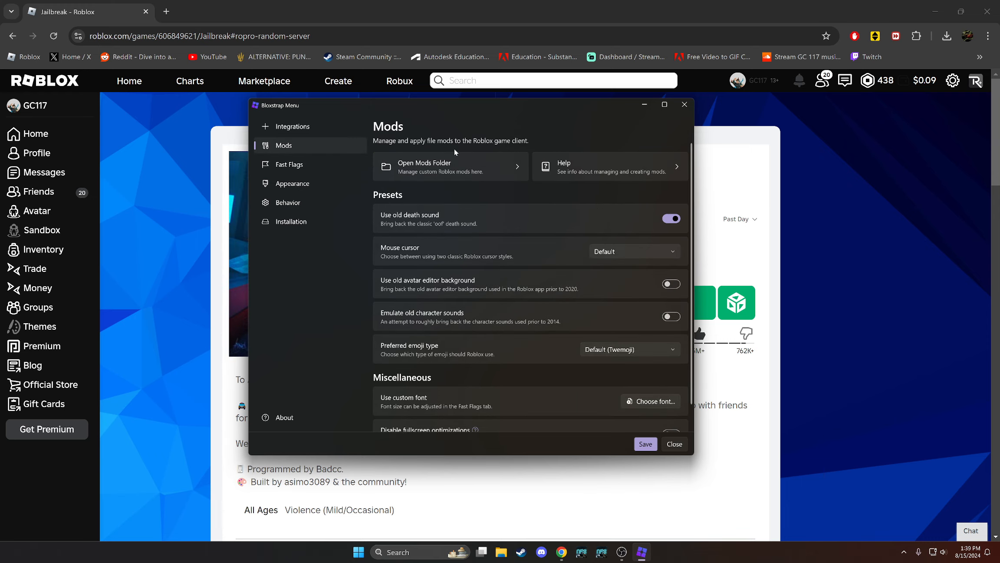
{"action": "left_click_drag", "start_coordinate": [446, 104], "coordinate": [472, 115]}
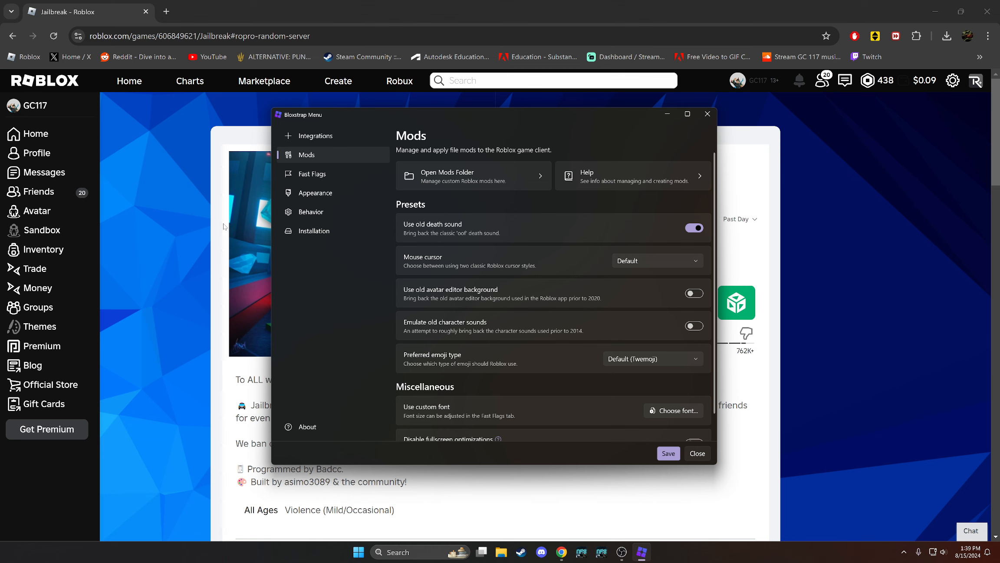
{"action": "key", "text": "alt+tab"}
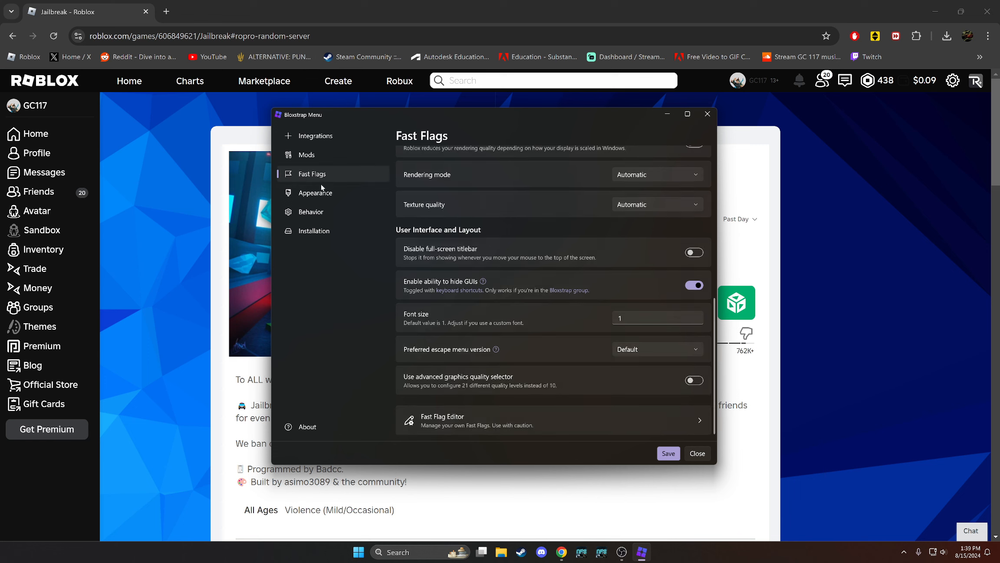
{"action": "mouse_move", "coordinate": [566, 291]}
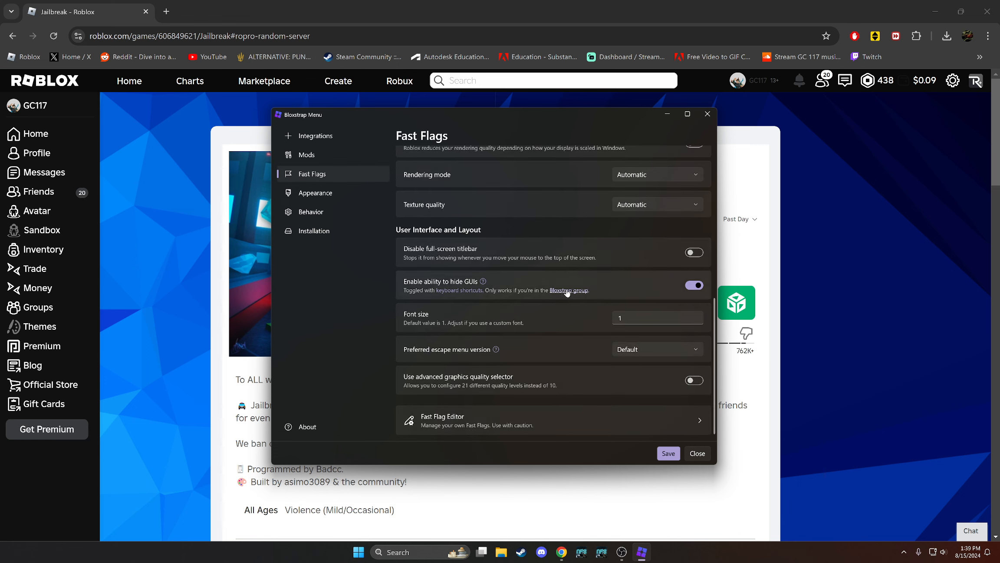
{"action": "mouse_move", "coordinate": [573, 295]}
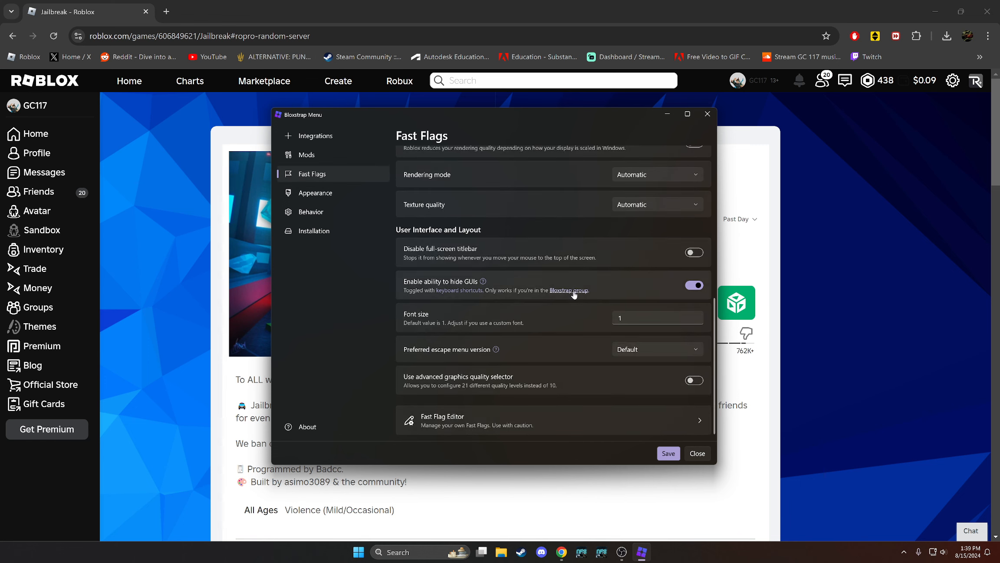
Visit the Roblox Bloxstrap group page with its membership rank, then close it
{"action": "left_click", "coordinate": [569, 292]}
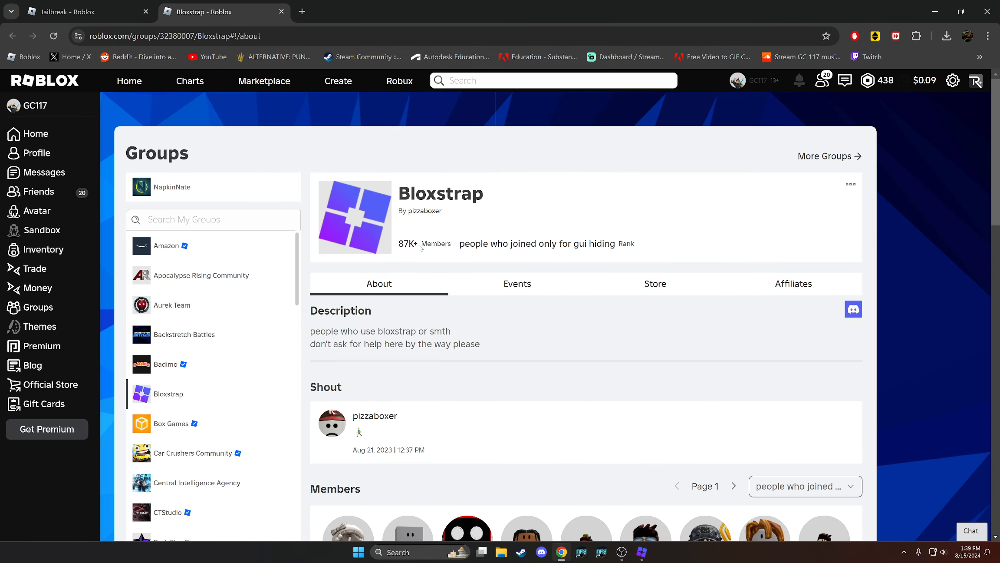
{"action": "mouse_move", "coordinate": [375, 416]}
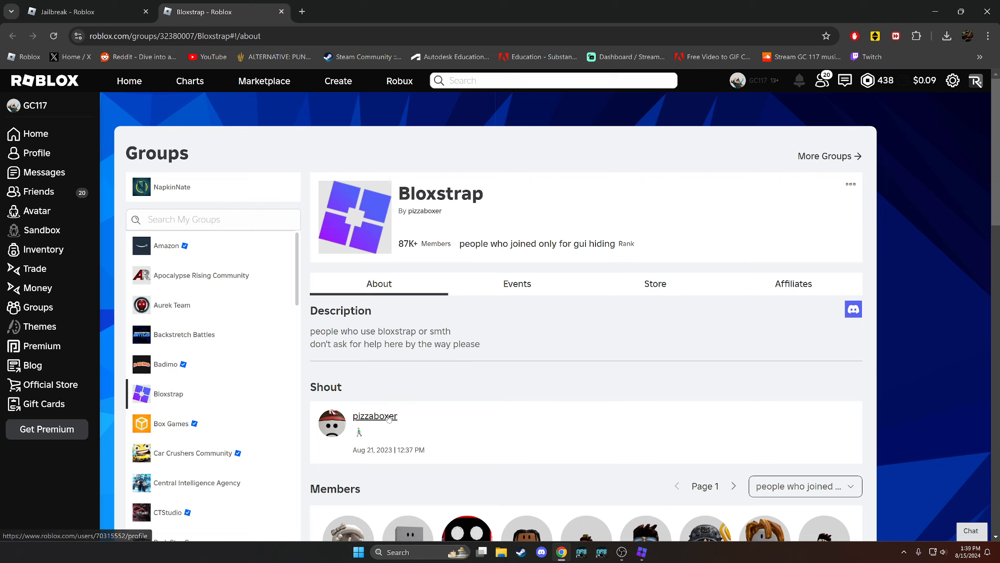
{"action": "left_click", "coordinate": [375, 416]}
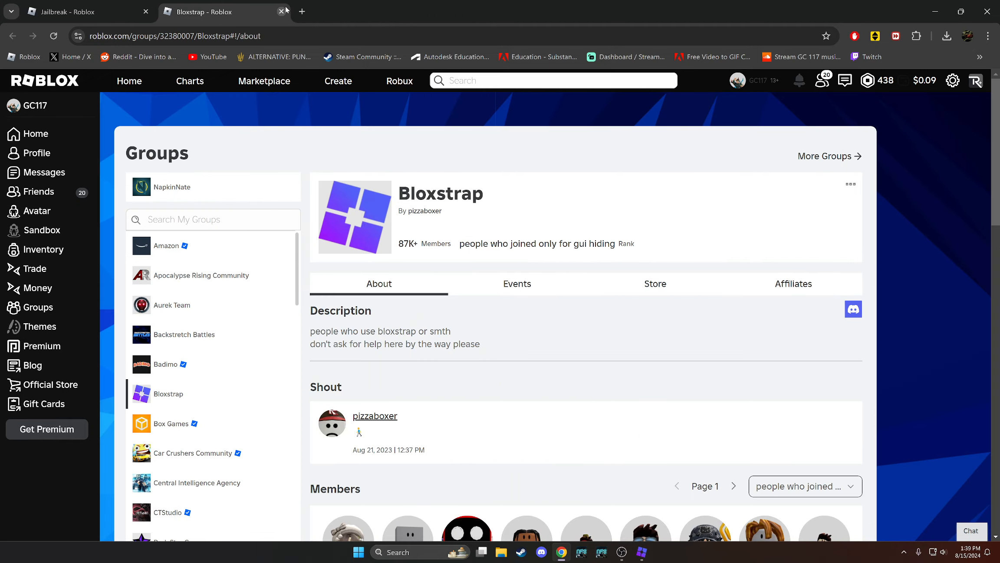
{"action": "left_click", "coordinate": [281, 11]}
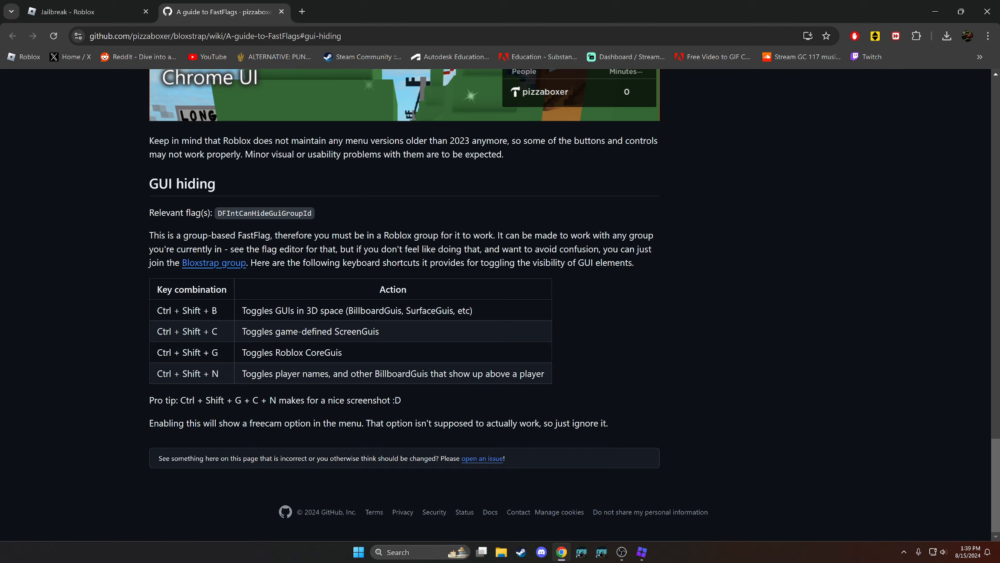
{"action": "mouse_move", "coordinate": [242, 283]}
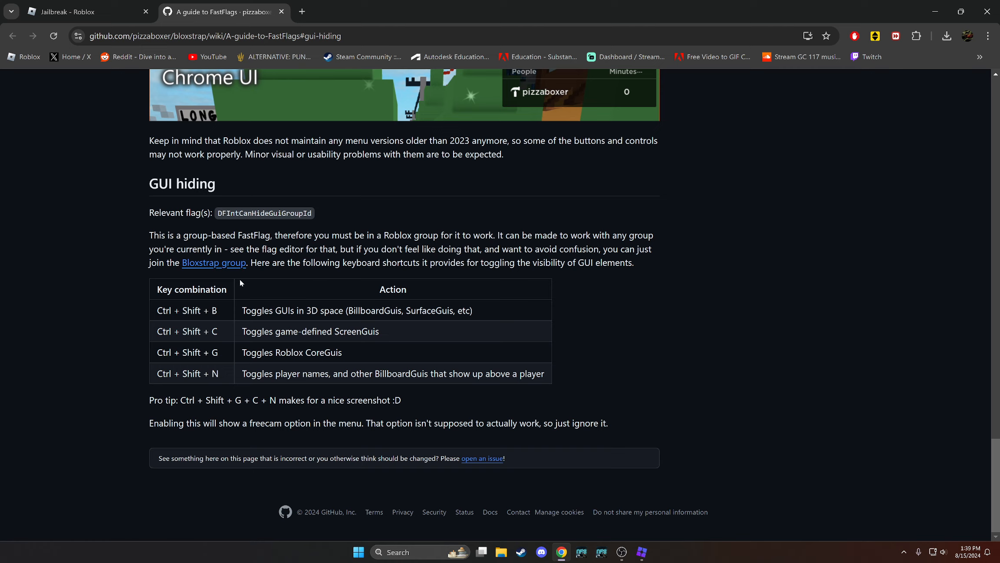
{"action": "mouse_move", "coordinate": [112, 277]}
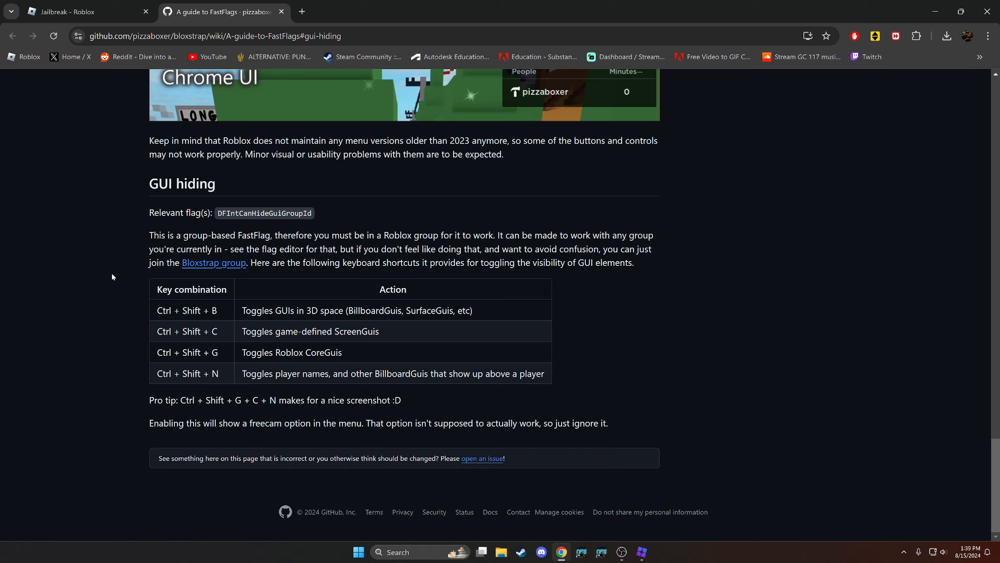
{"action": "mouse_move", "coordinate": [154, 318]}
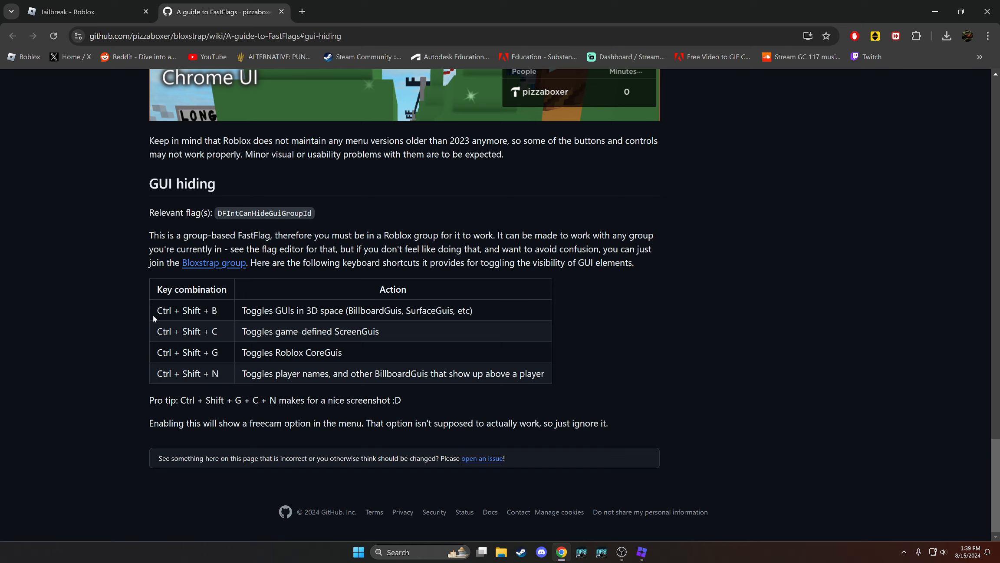
{"action": "mouse_move", "coordinate": [162, 299]}
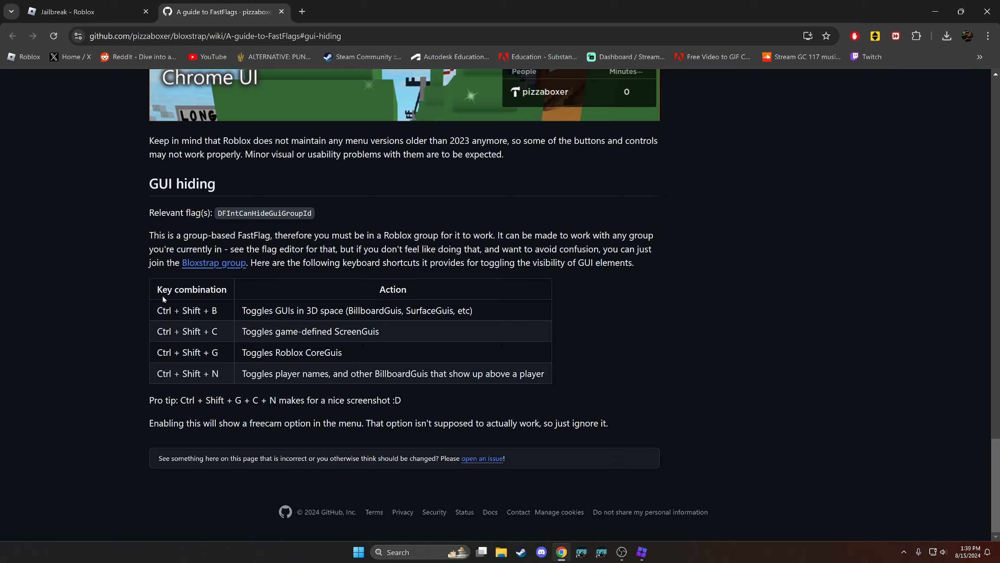
{"action": "mouse_move", "coordinate": [235, 340]}
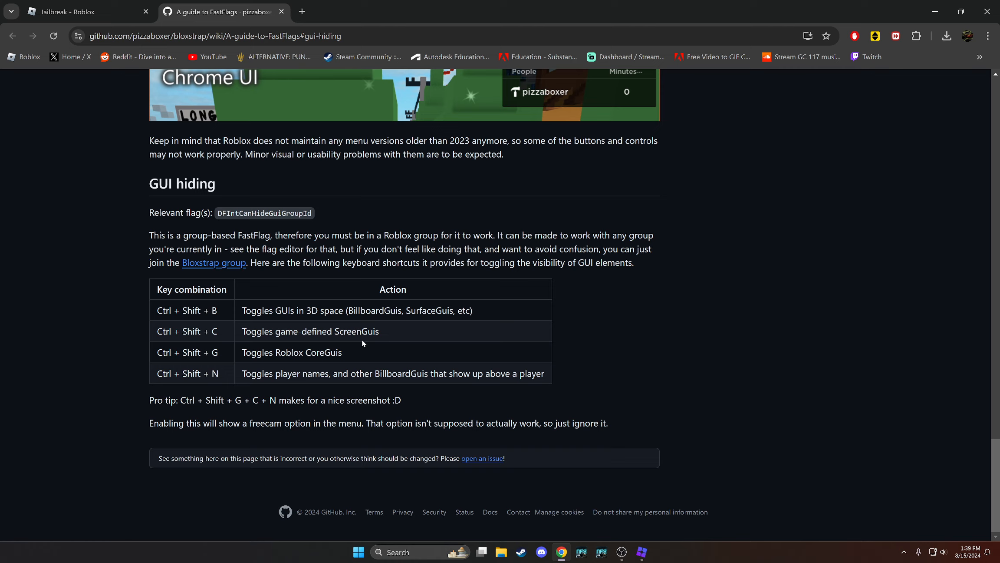
{"action": "mouse_move", "coordinate": [184, 347]}
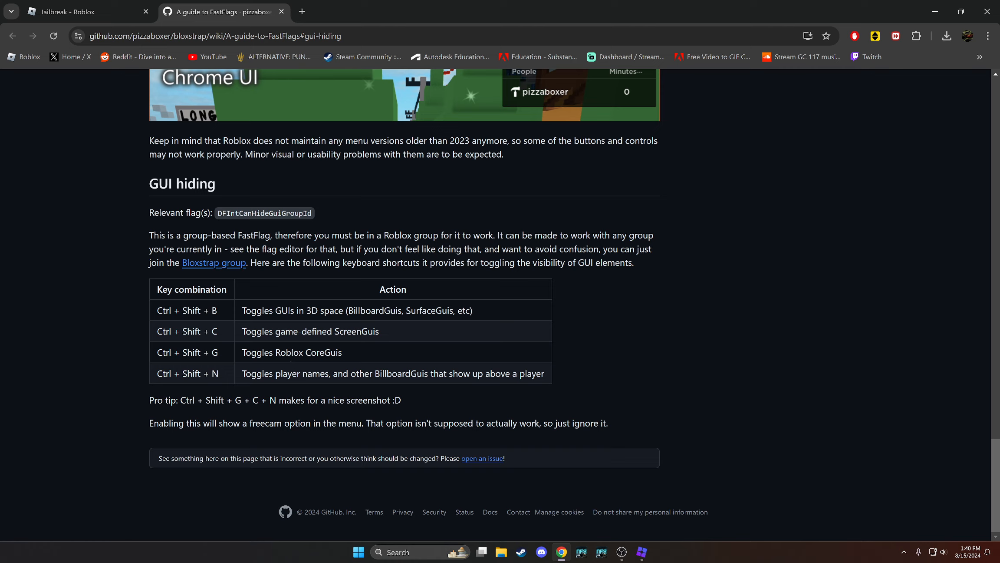
{"action": "mouse_move", "coordinate": [63, 86]}
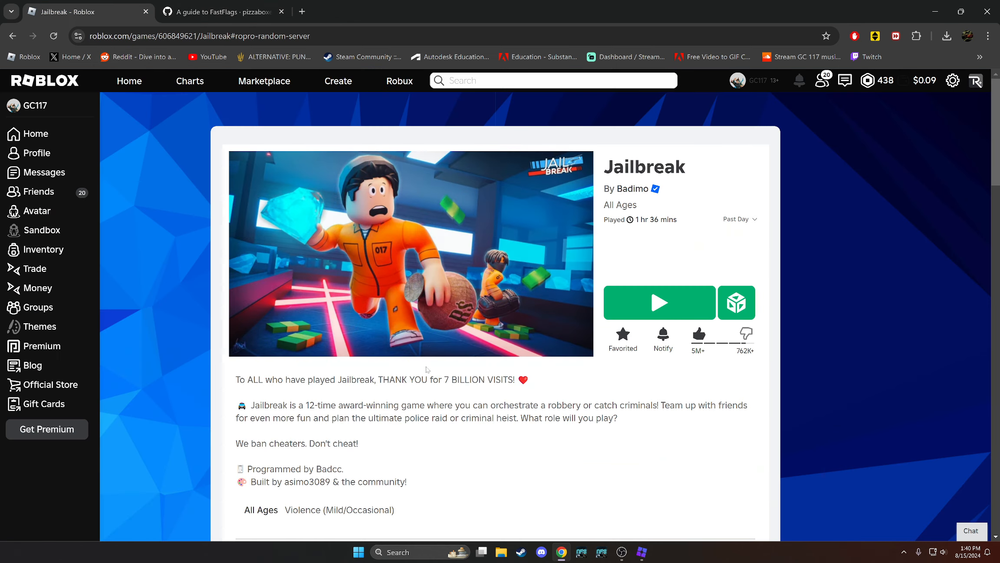
Start playing Jailbreak and browse the garage's spawn vehicle list
{"action": "left_click", "coordinate": [659, 302]}
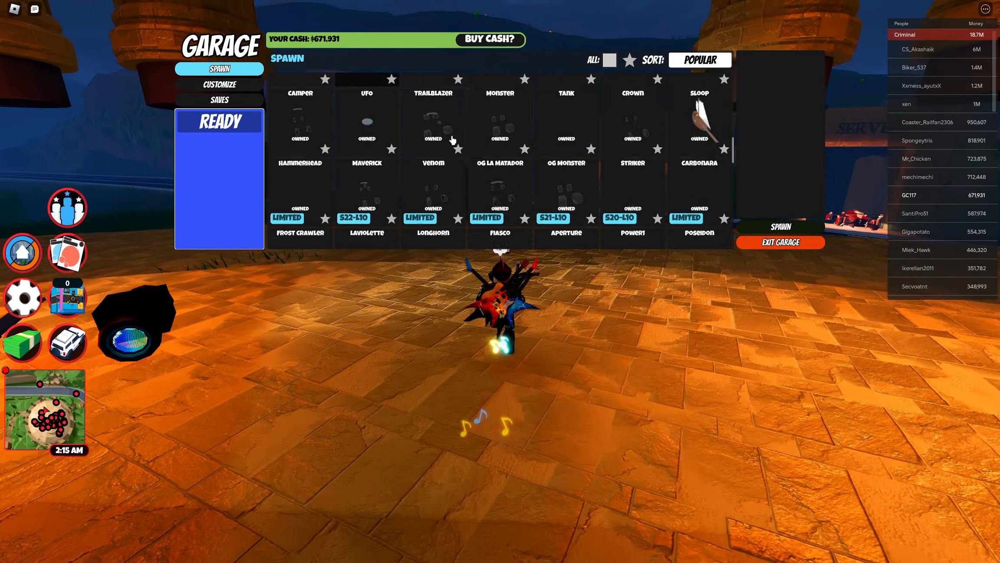
{"action": "scroll", "scroll_direction": "down", "scroll_amount": 3}
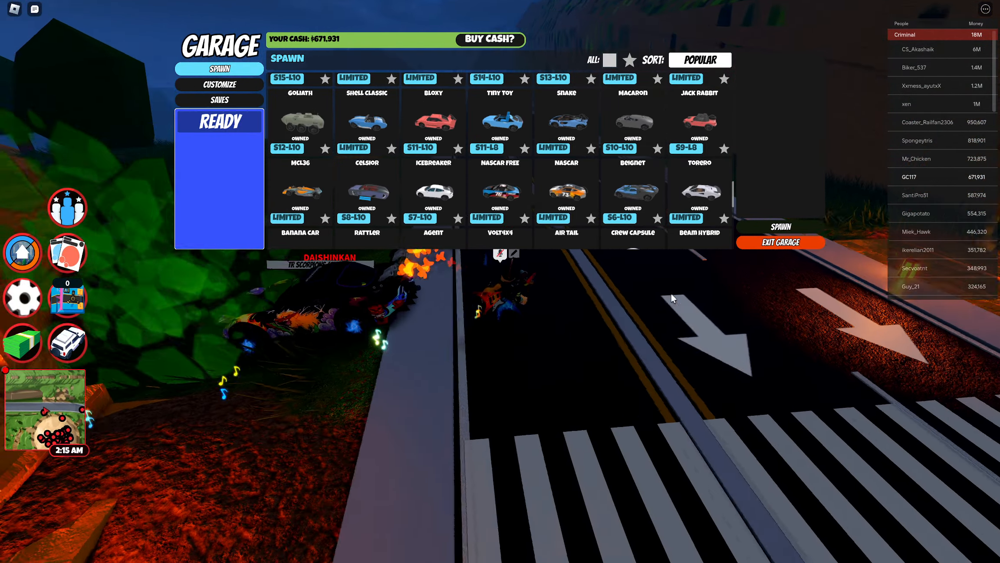
{"action": "left_click", "coordinate": [779, 226]}
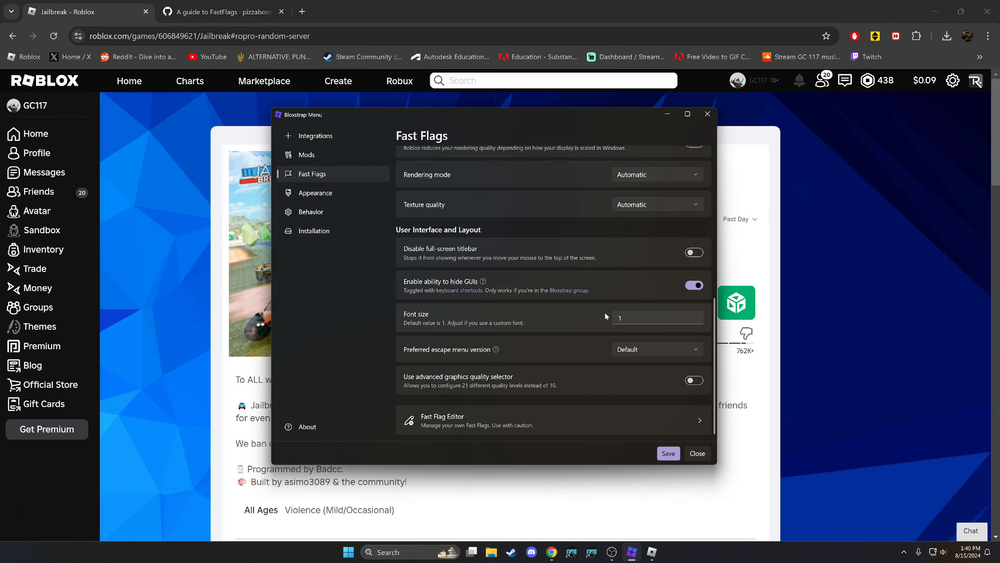
{"action": "left_click", "coordinate": [219, 11]}
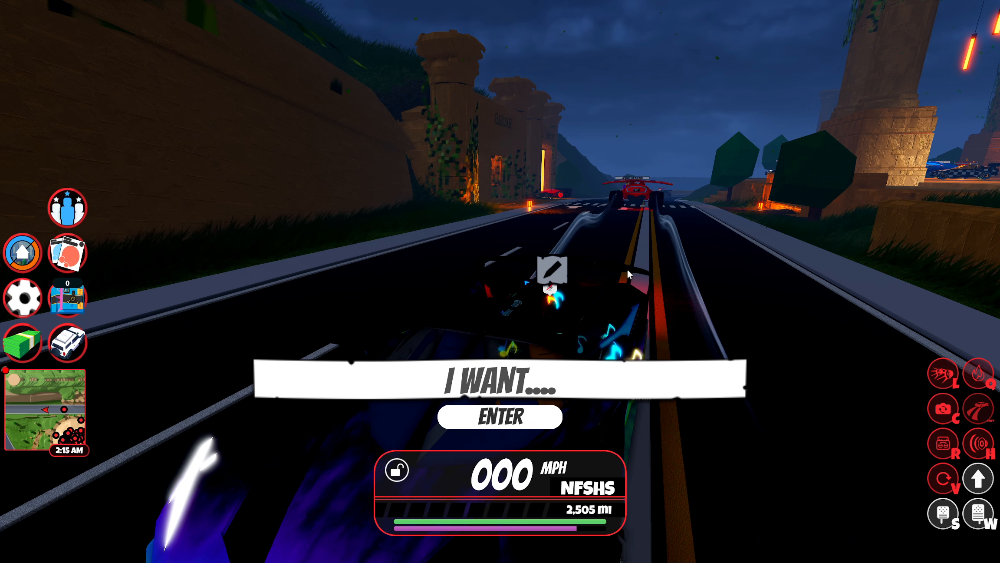
Get into the spawned car on a Jailbreak road, ready for the GUI-hiding hotkeys
{"action": "left_click", "coordinate": [499, 416]}
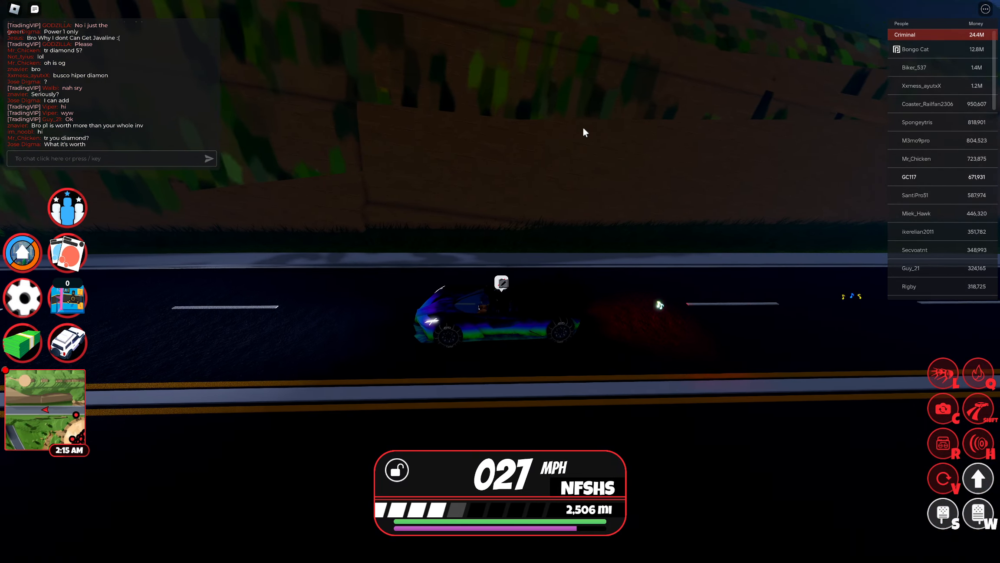
Search Google for 'bloxstrap', scan the download sites in the results, and close the FastFlags guide
{"action": "key", "text": "alt+tab"}
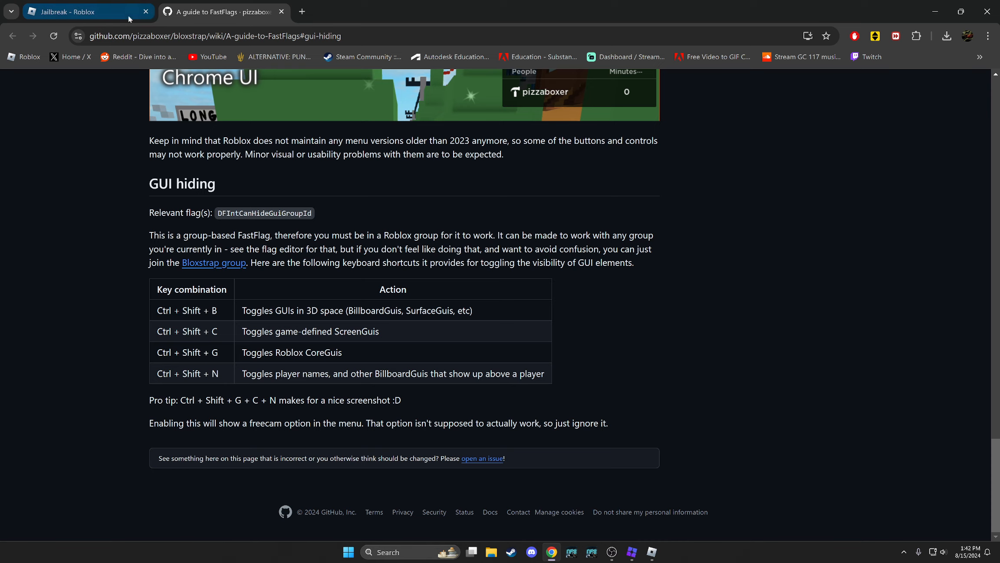
{"action": "type", "text": "bloxstrap"}
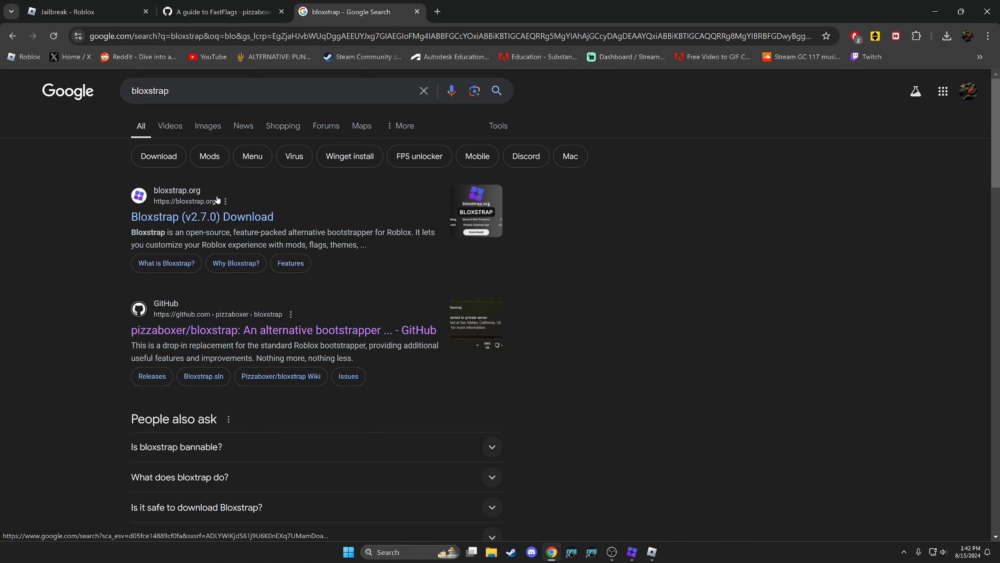
{"action": "scroll", "scroll_direction": "down", "scroll_amount": 3}
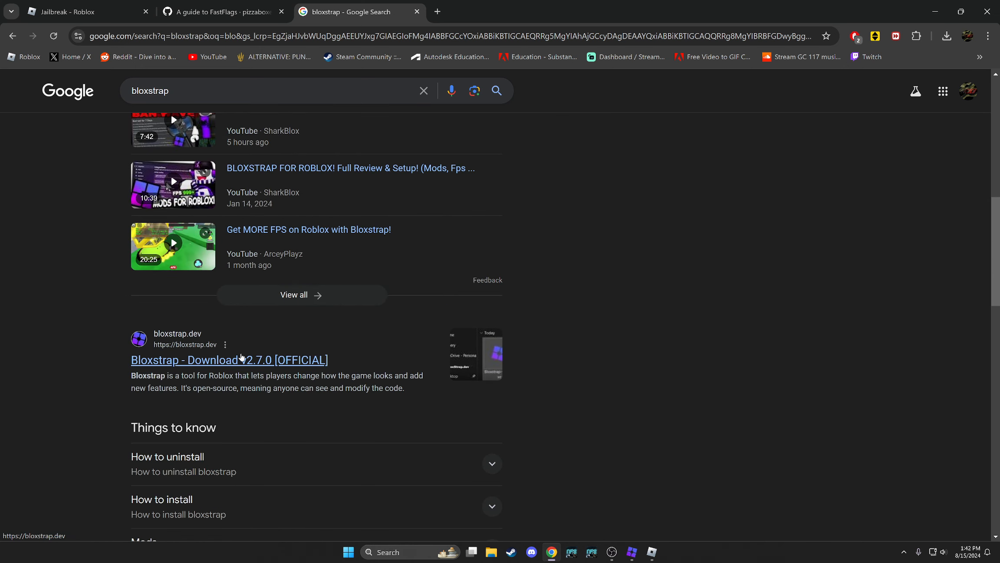
{"action": "scroll", "scroll_direction": "down", "scroll_amount": 3}
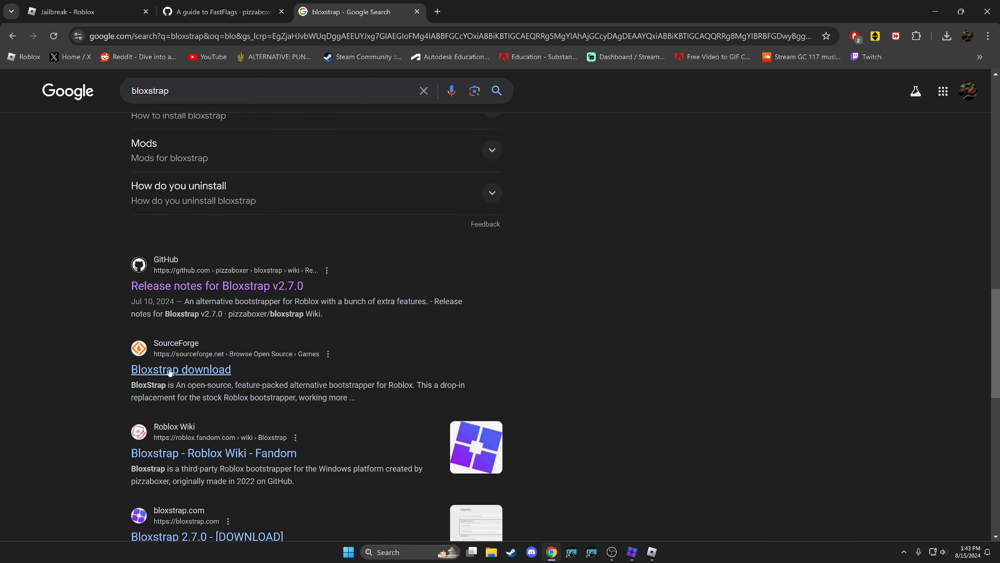
{"action": "scroll", "scroll_direction": "down", "scroll_amount": 3}
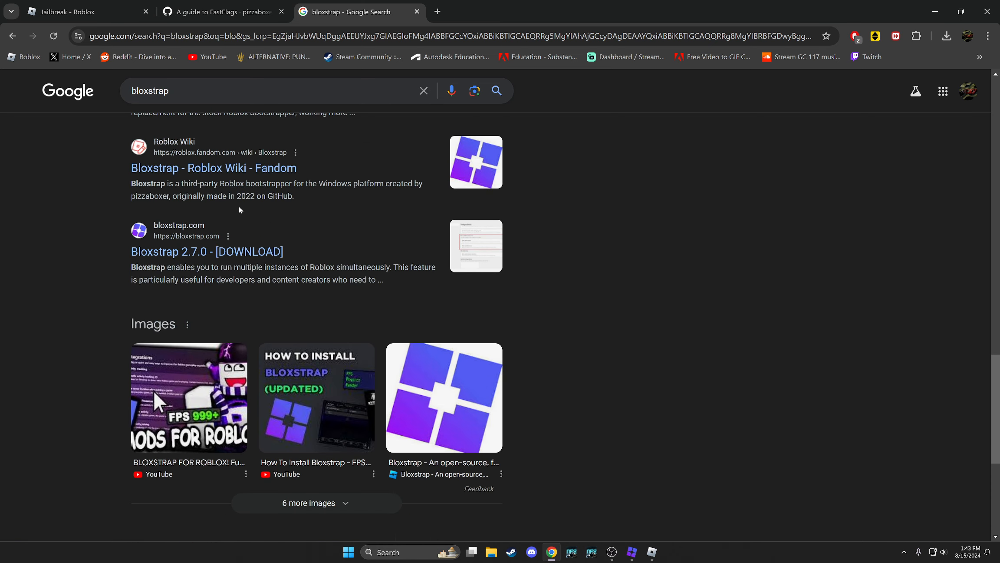
{"action": "scroll", "scroll_direction": "down", "scroll_amount": 3}
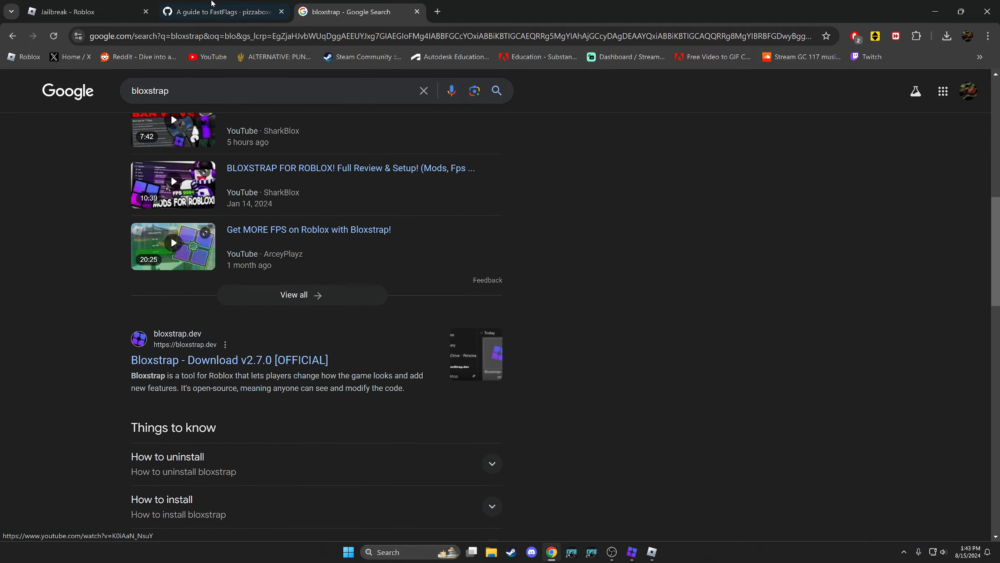
{"action": "left_click", "coordinate": [220, 12]}
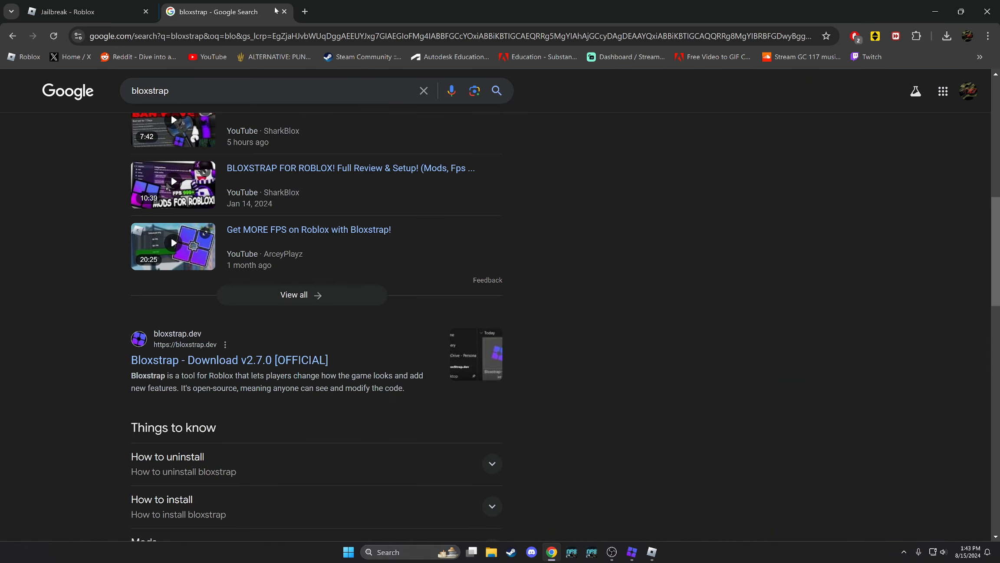
From the pizzaboxer/bloxstrap repository, load the official bloxstrap.pizzaboxer.xyz site, then return to Jailbreak
{"action": "scroll", "scroll_direction": "up", "scroll_amount": 3}
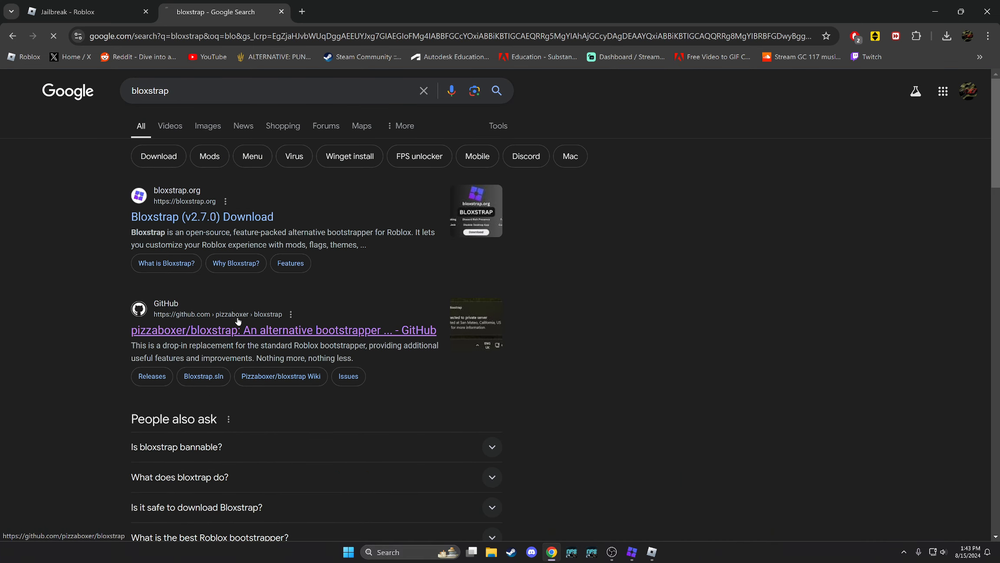
{"action": "left_click", "coordinate": [283, 330]}
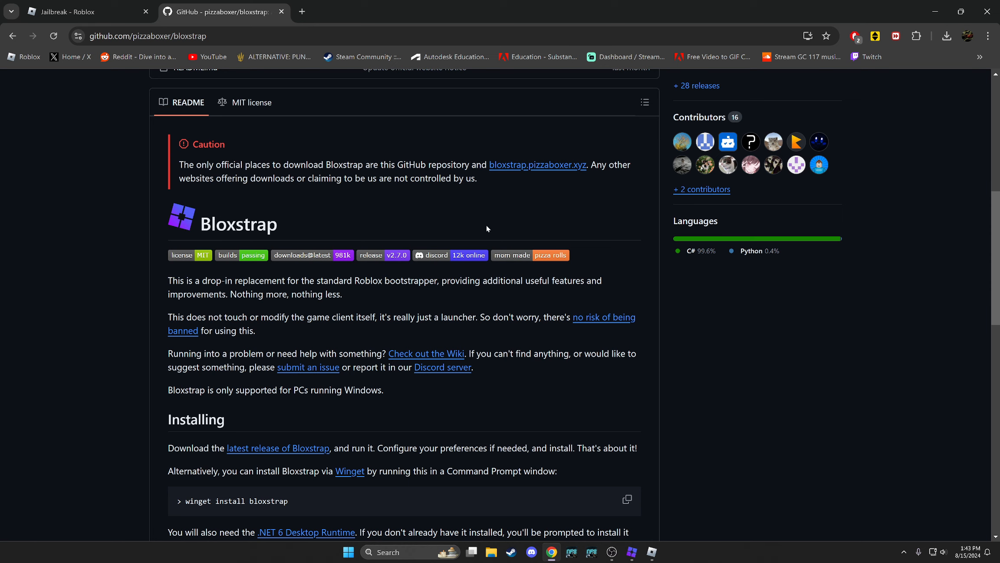
{"action": "left_click", "coordinate": [538, 165]}
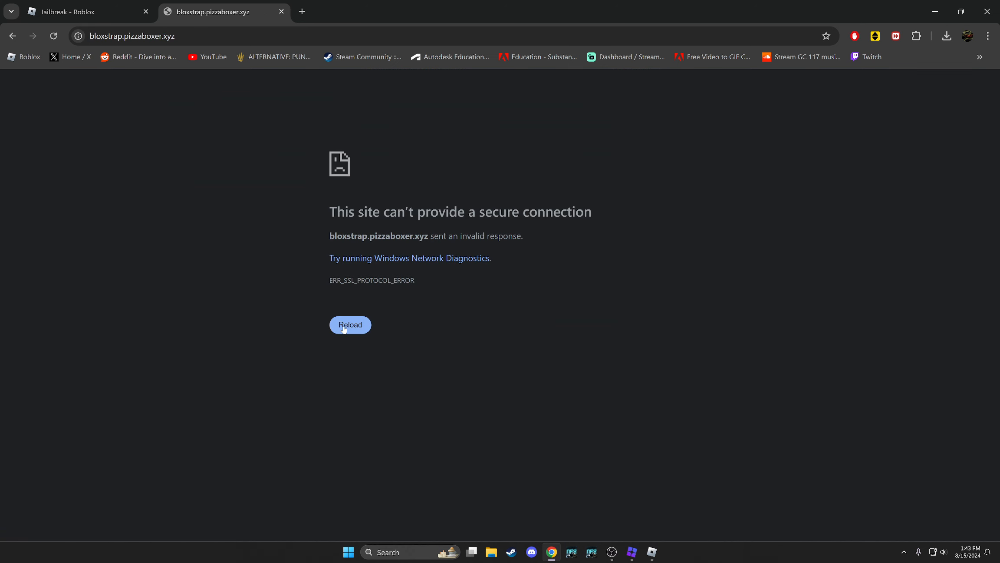
{"action": "left_click", "coordinate": [350, 325]}
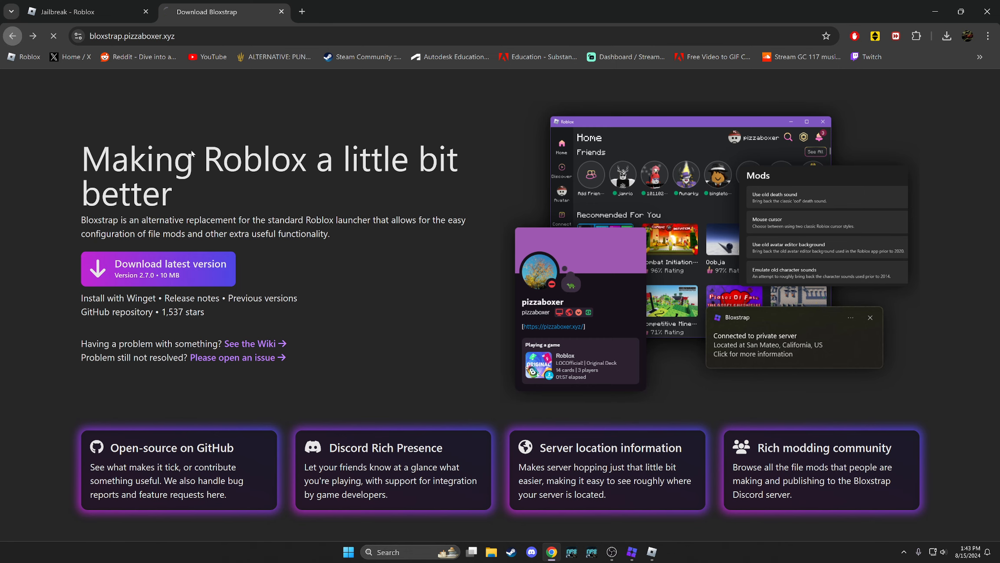
{"action": "left_click", "coordinate": [116, 312]}
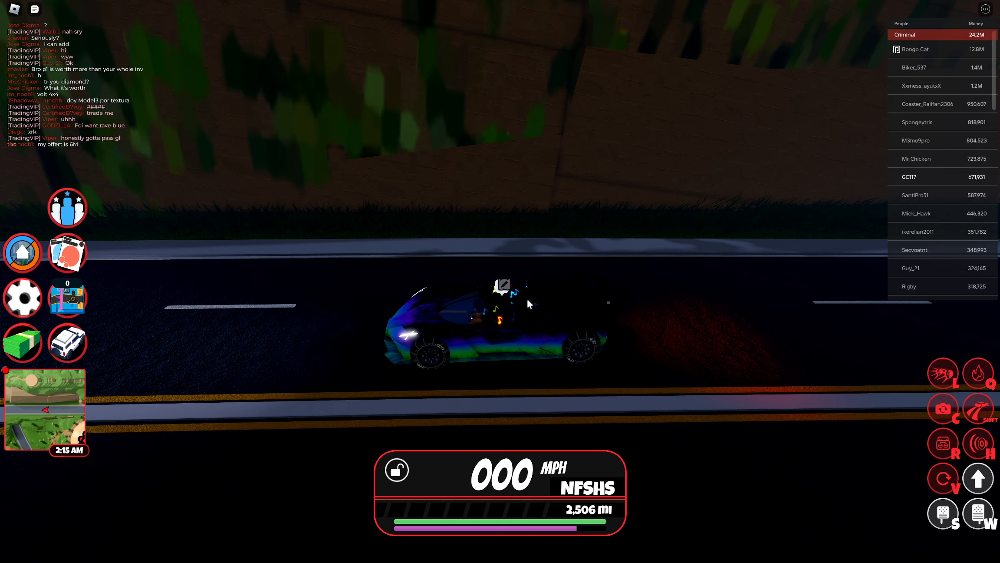
{"action": "mouse_move", "coordinate": [343, 289]}
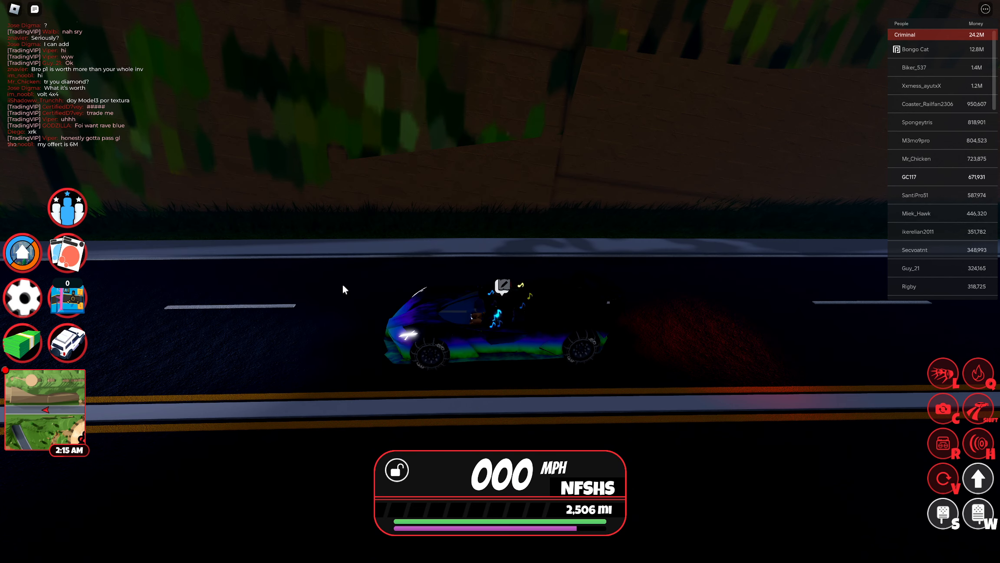